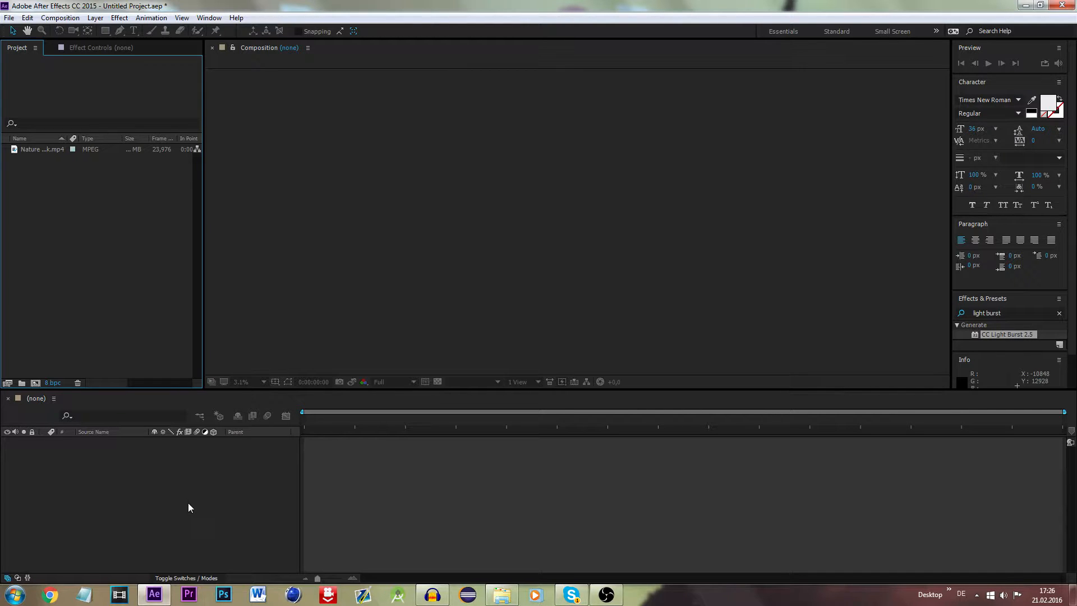
- Show the Composition menu over the empty project
click(61, 17)
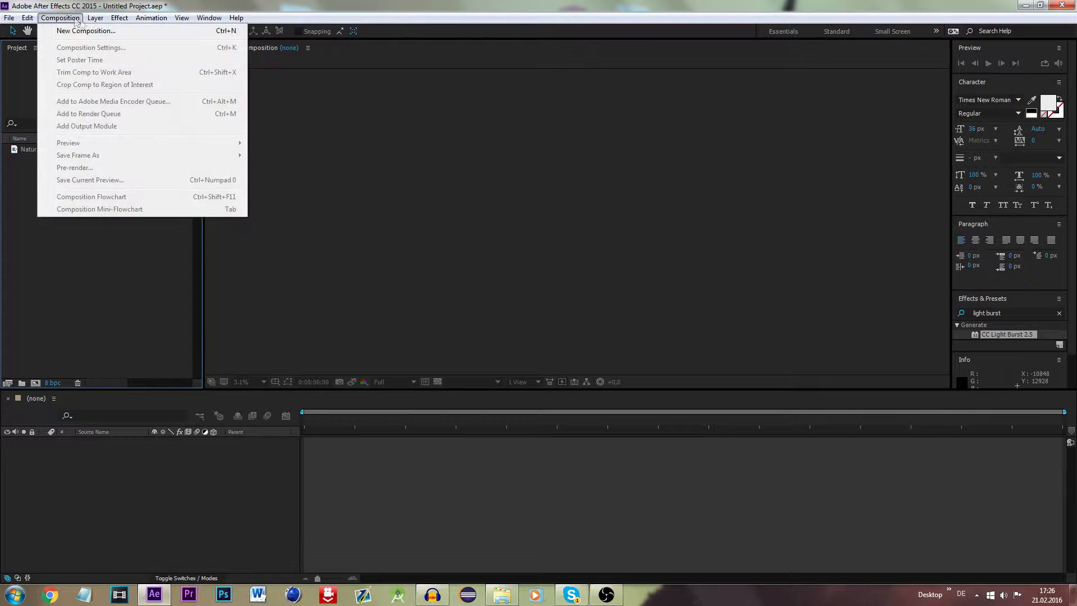
mouse_move(85, 31)
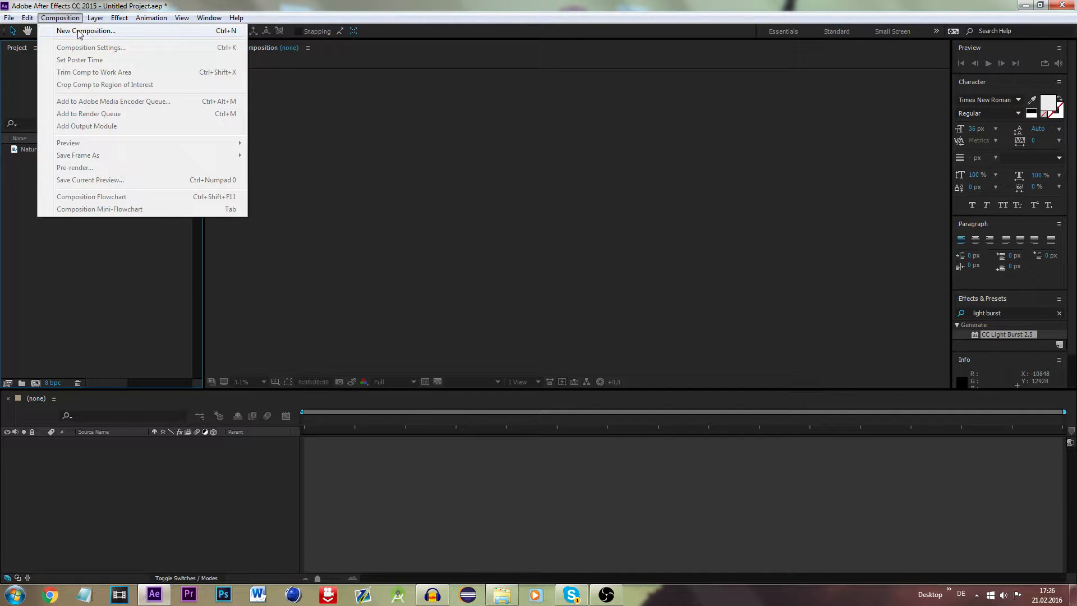
- Start a new composition and begin naming it '8K and 16K'
click(85, 31)
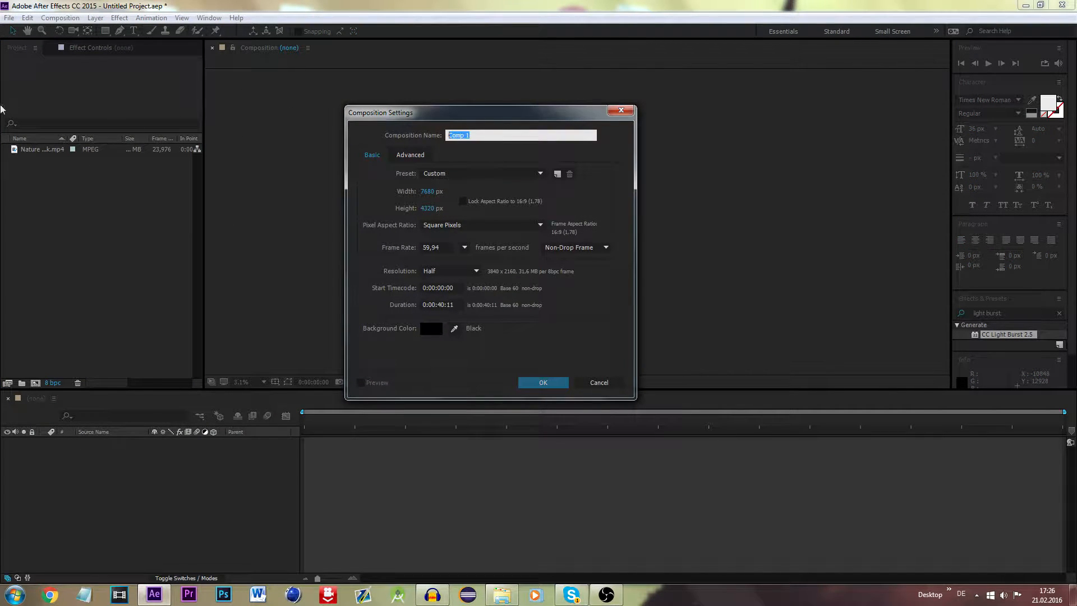
text(8K and 16K)
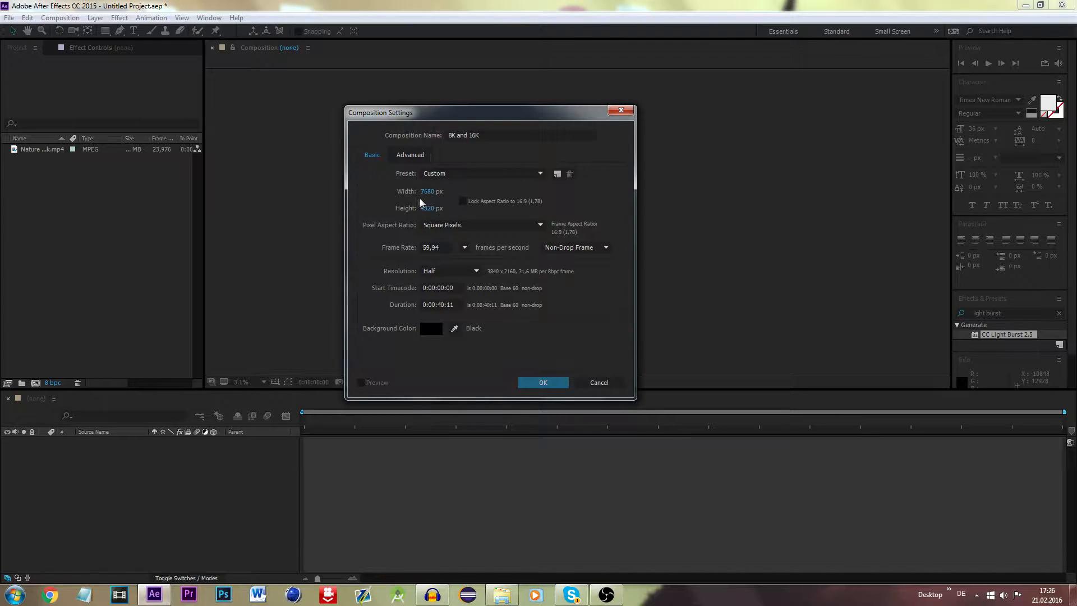
mouse_move(412, 207)
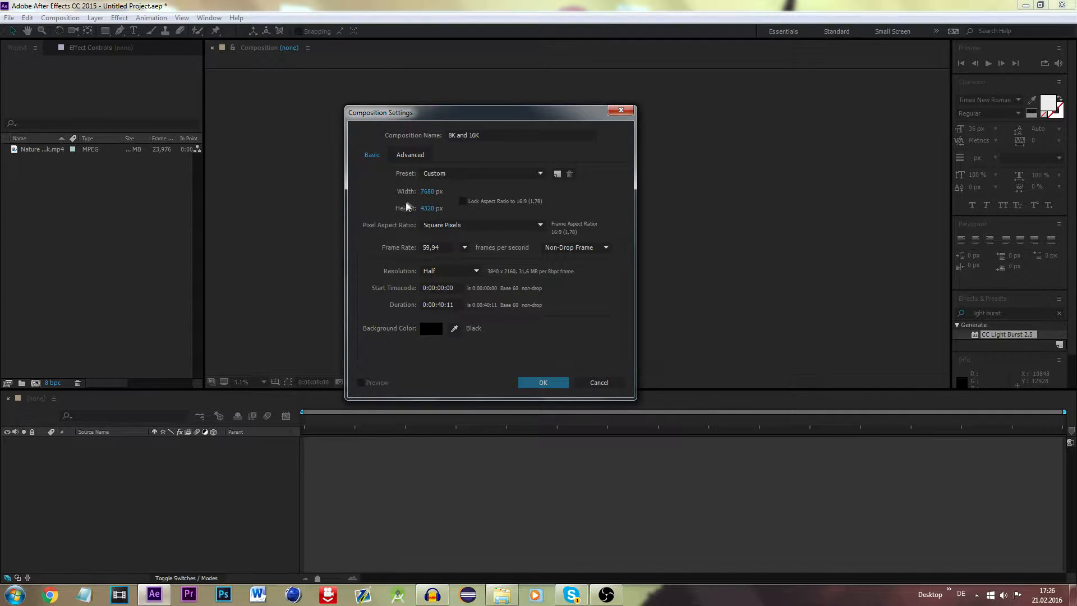
mouse_move(448, 154)
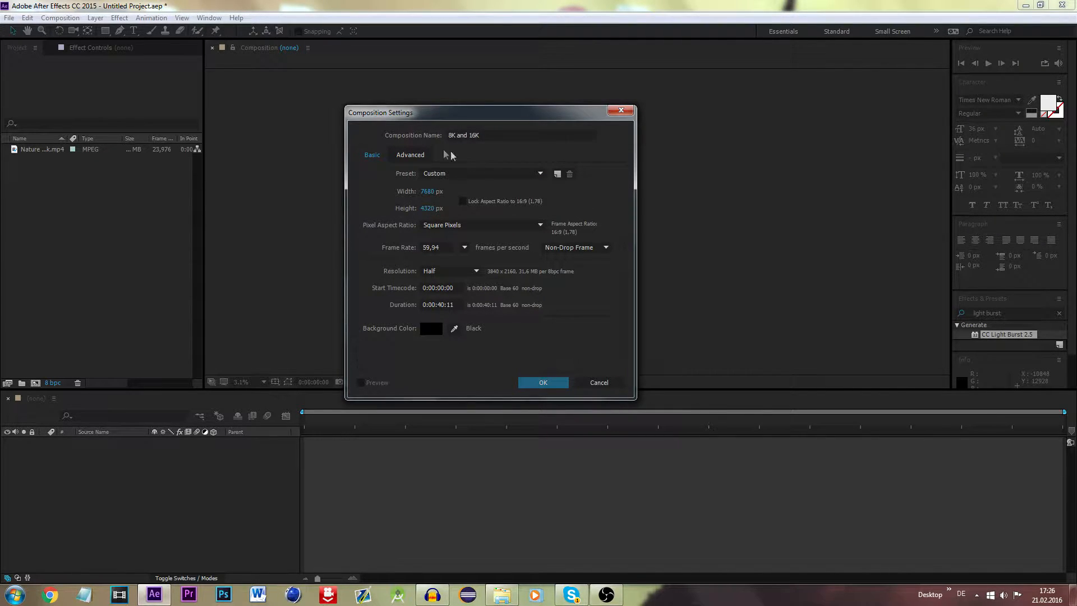
mouse_move(406, 200)
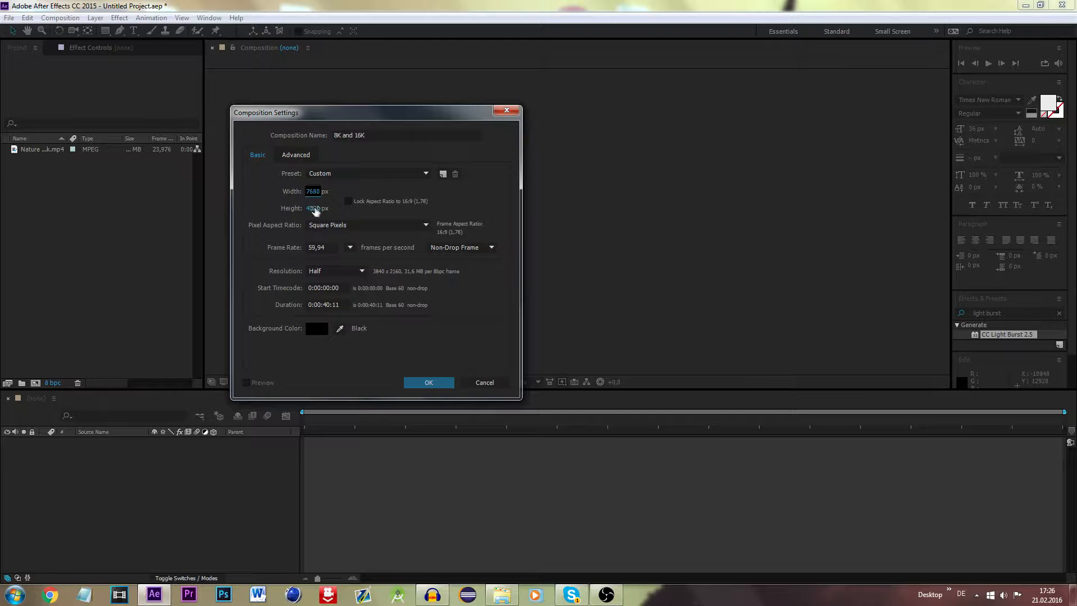
- Set the composition to 15360 × 8640 pixels and switch resolution to Full
triple_click(322, 191)
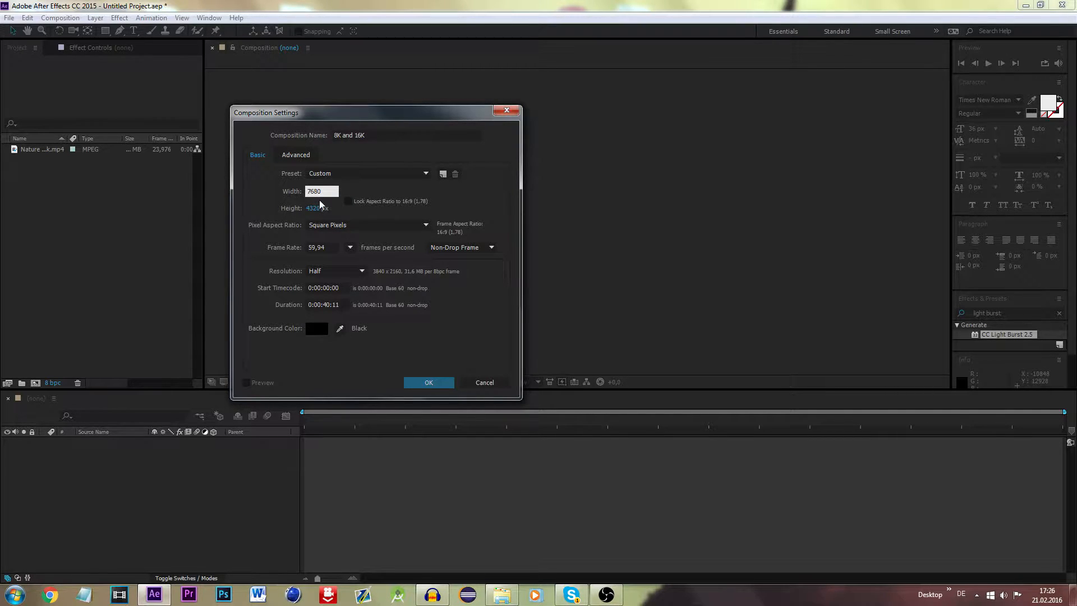
text(*2)
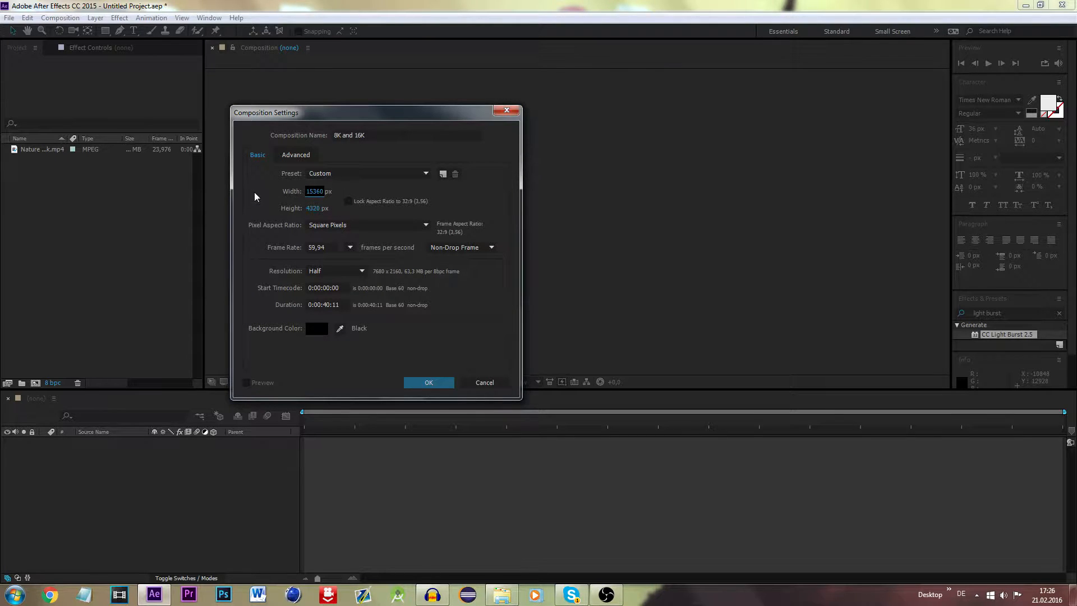
mouse_move(261, 205)
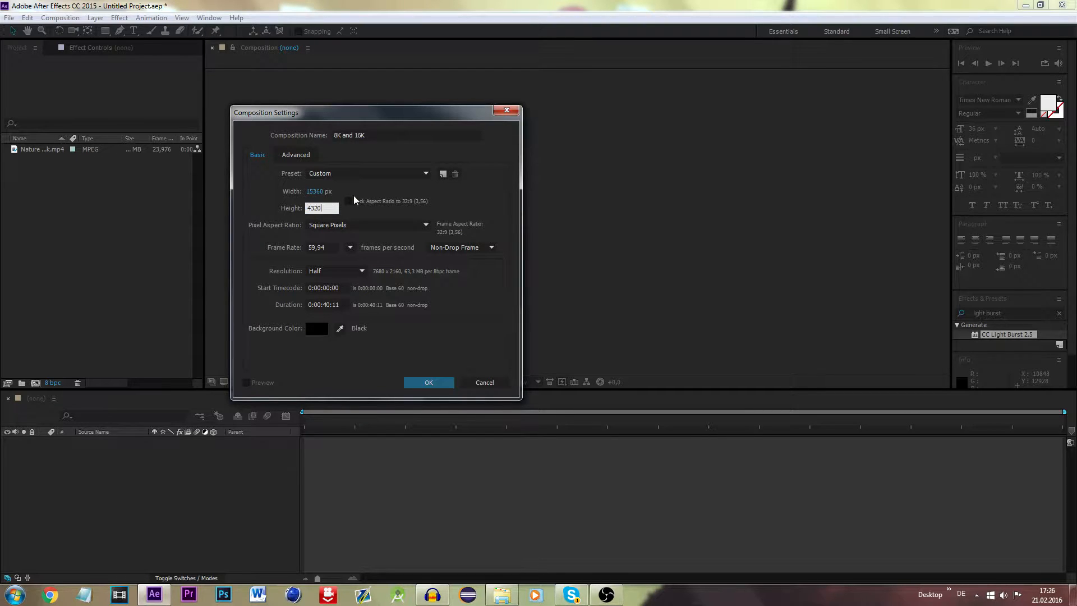
text(8640)
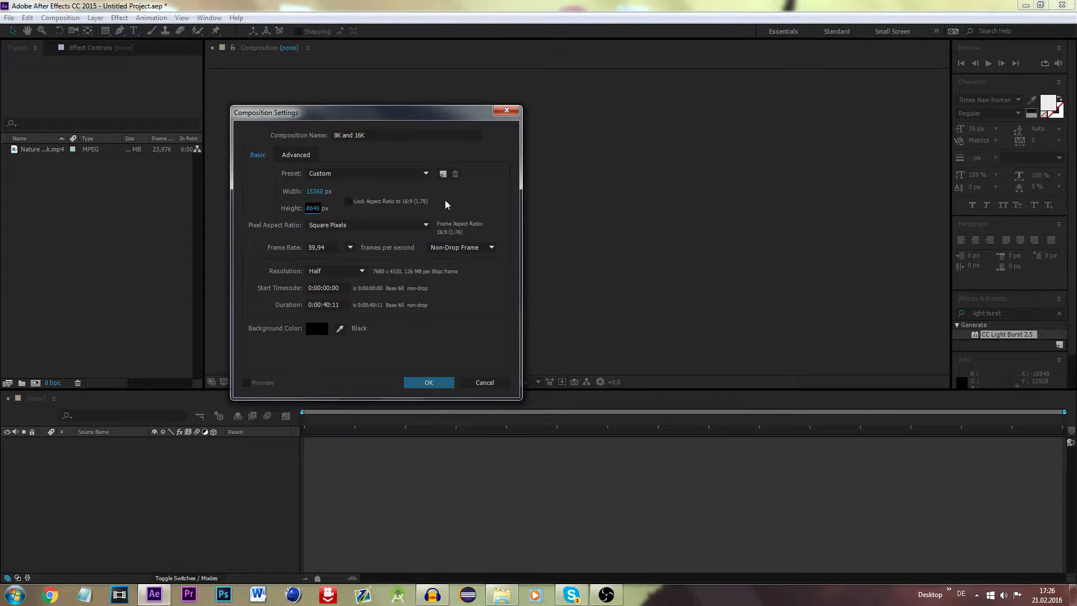
mouse_move(435, 209)
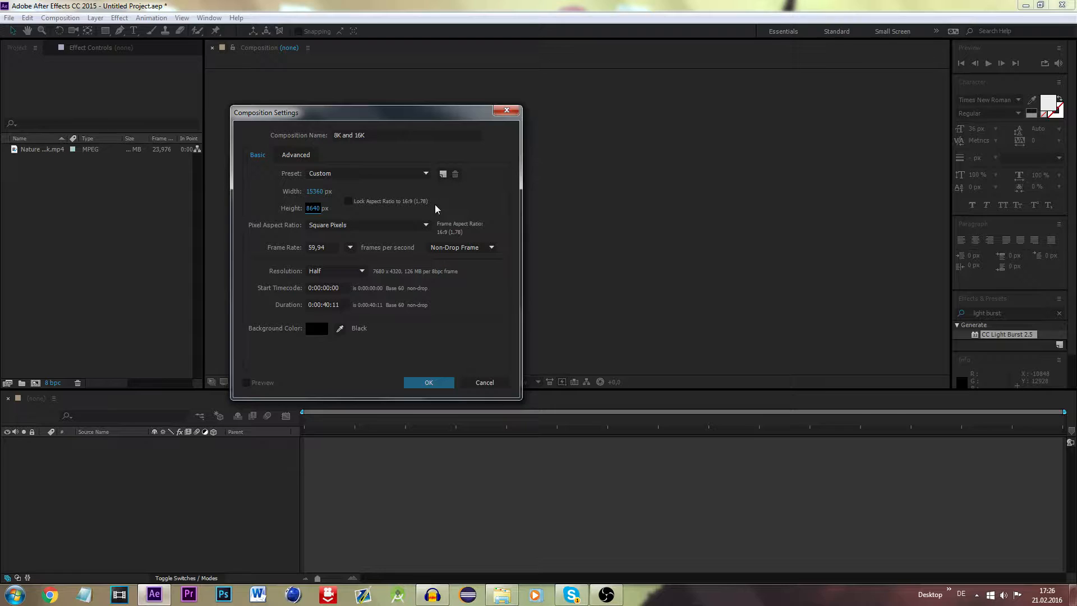
mouse_move(462, 224)
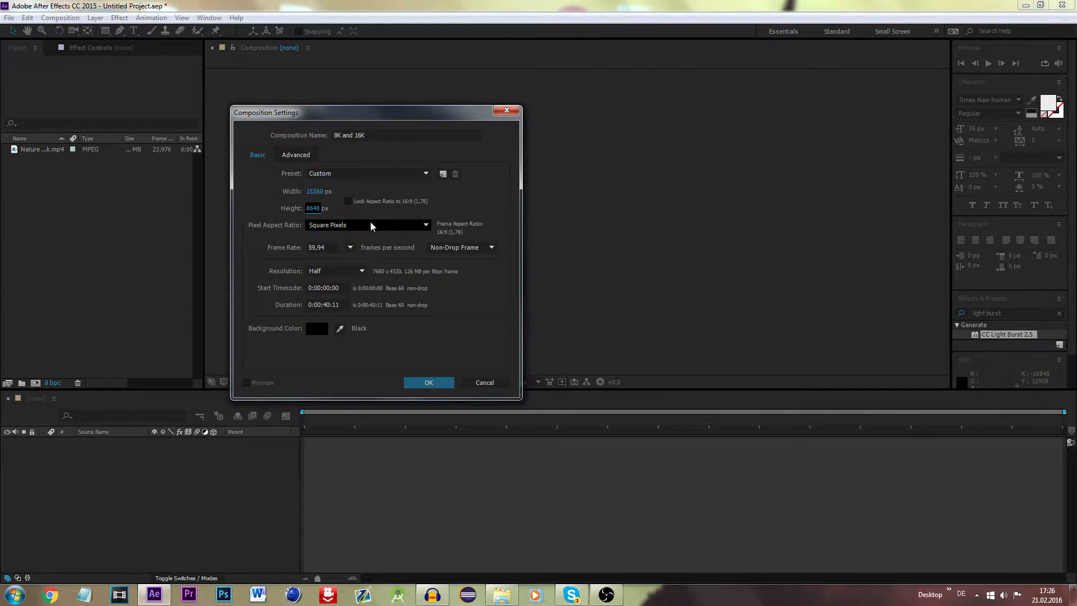
mouse_move(343, 275)
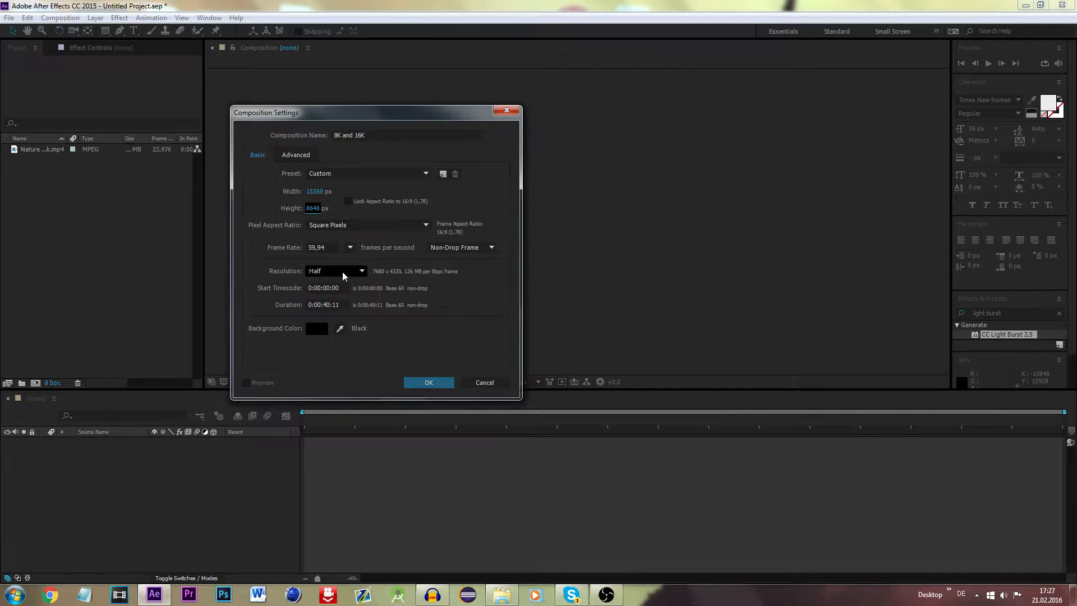
click(336, 271)
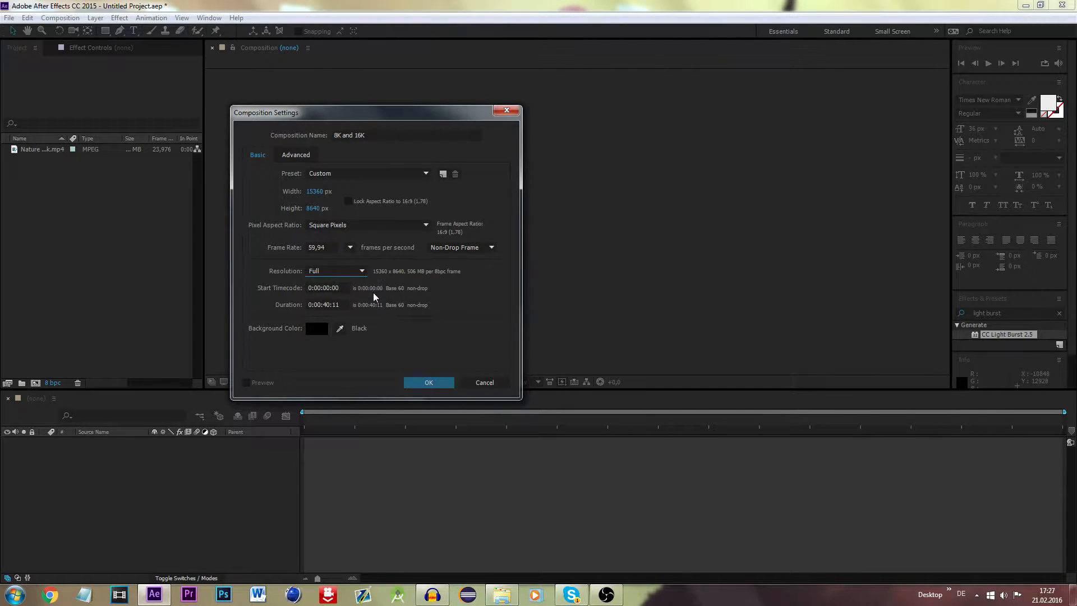
mouse_move(233, 311)
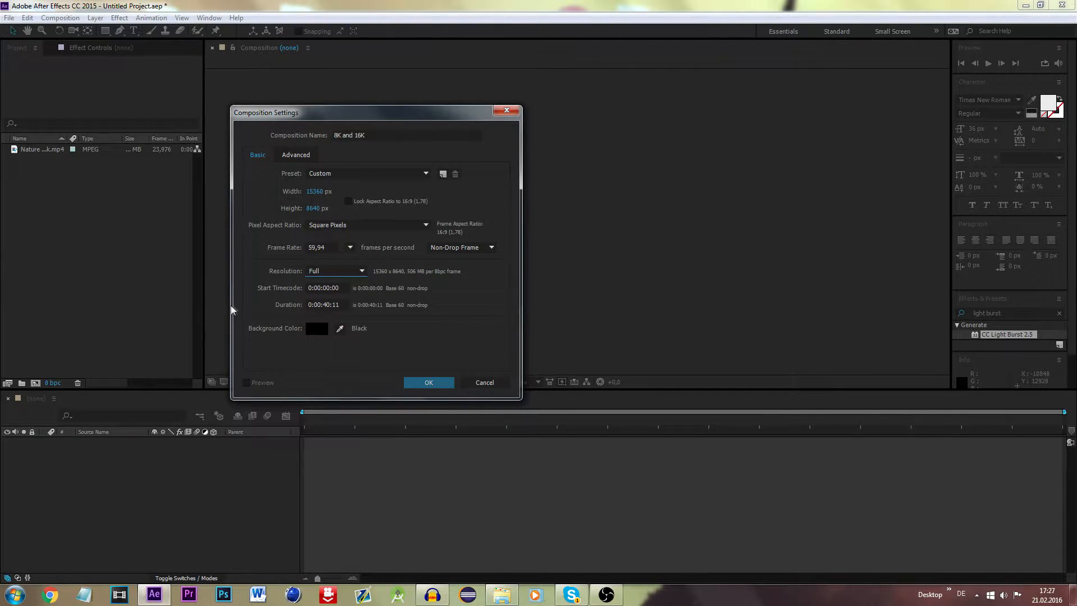
mouse_move(427, 382)
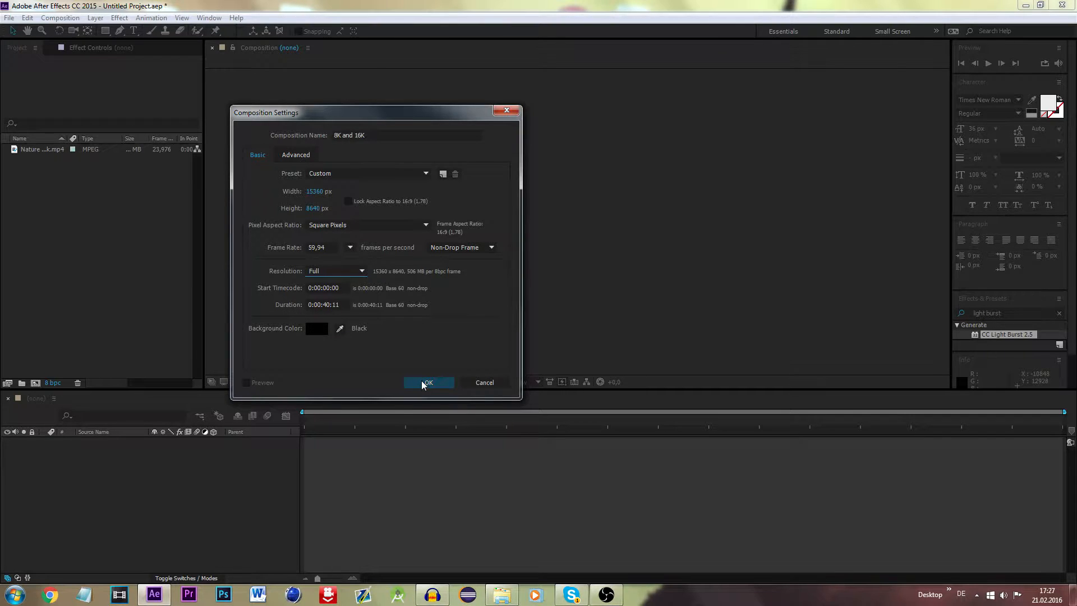
- Confirm the composition settings so the 8K and 16K comp is created
click(427, 383)
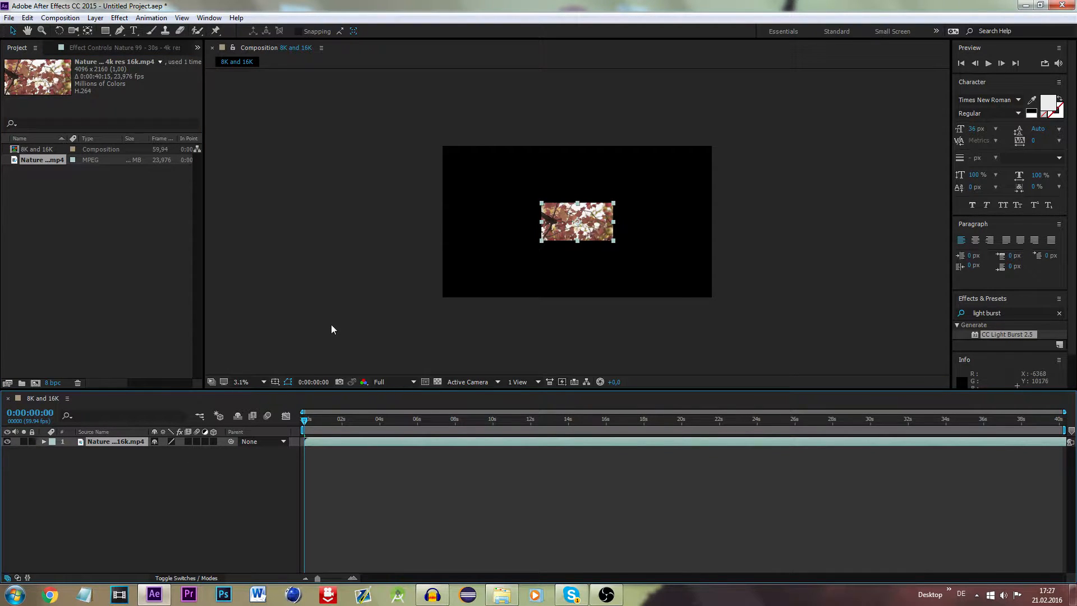
mouse_move(343, 314)
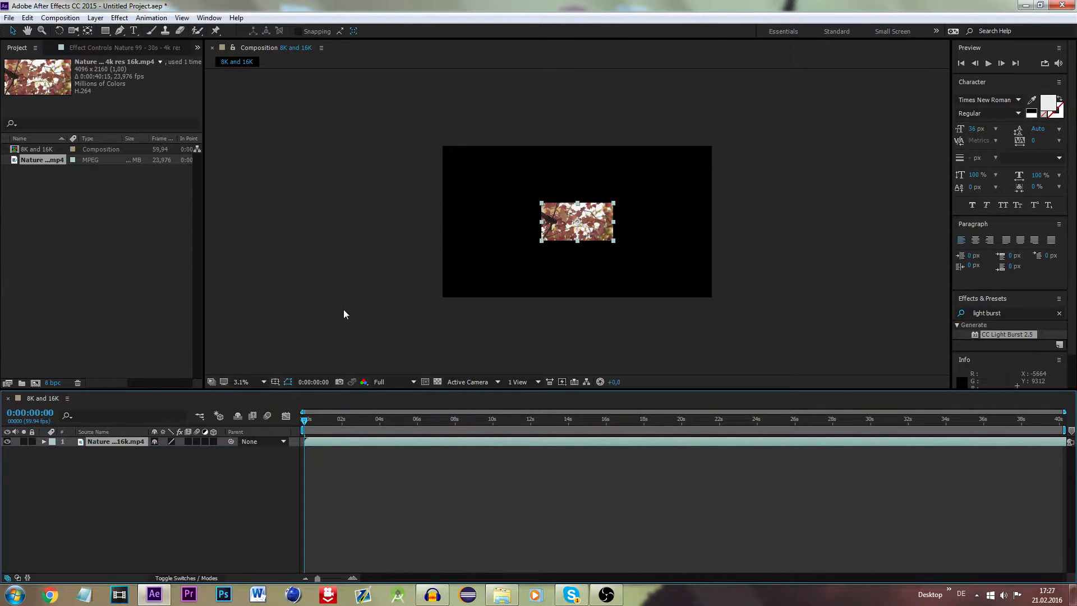
mouse_move(136, 449)
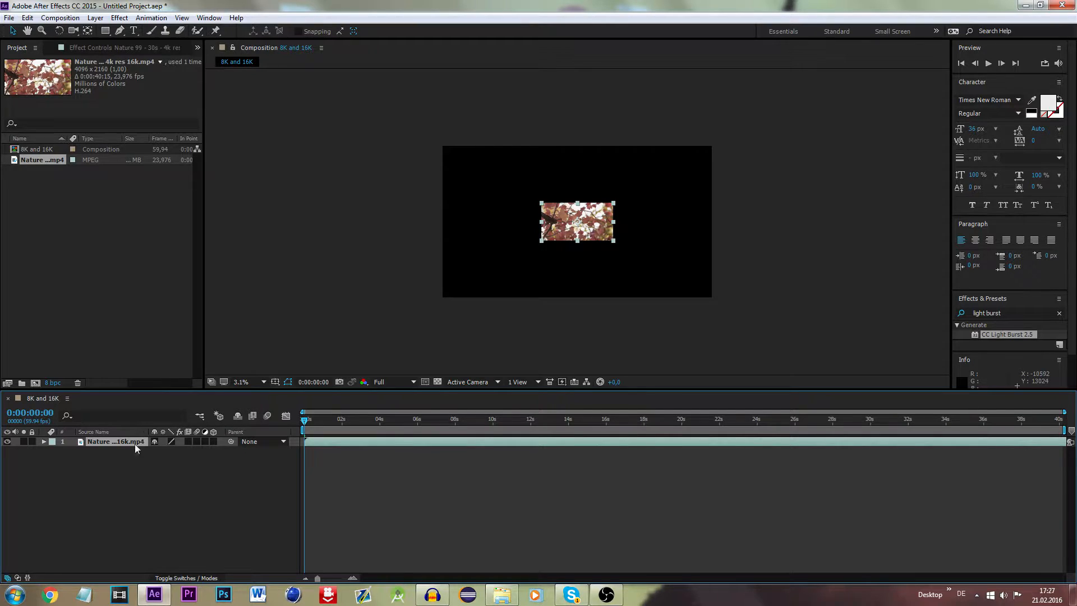
mouse_move(118, 453)
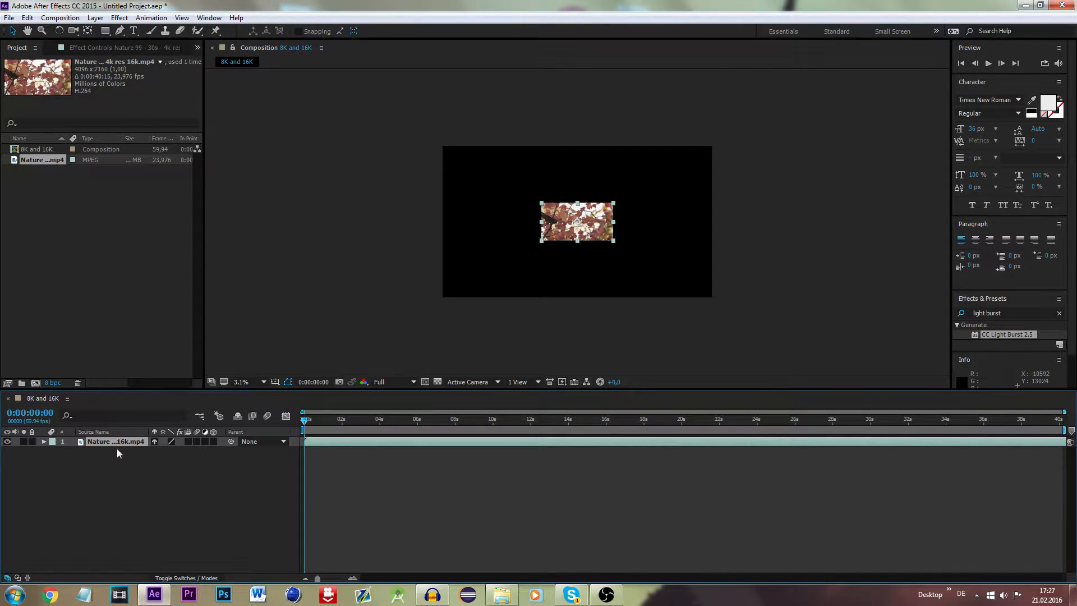
mouse_move(145, 500)
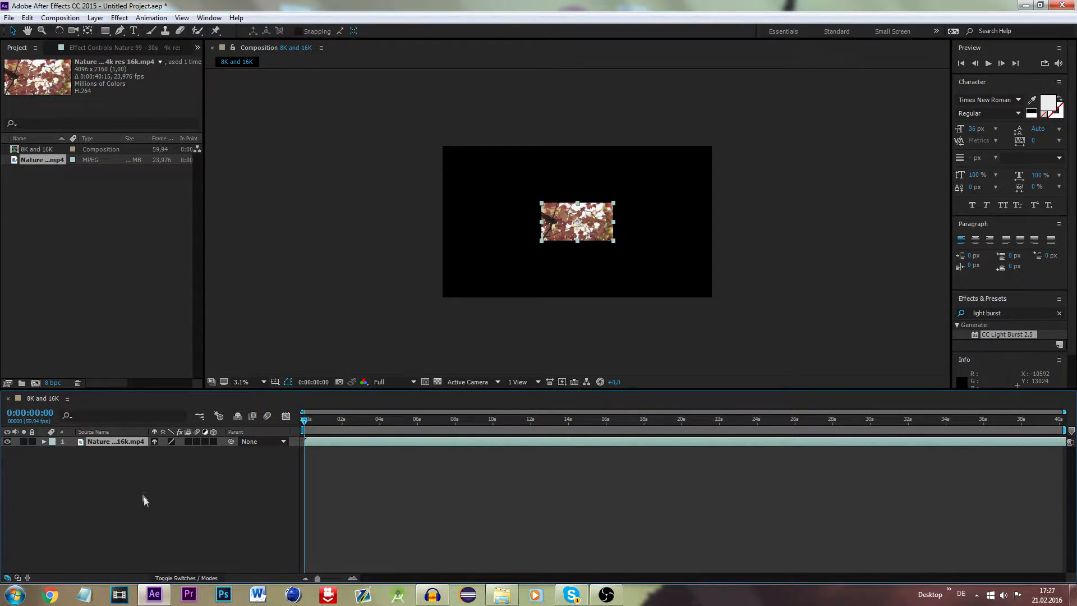
mouse_move(146, 467)
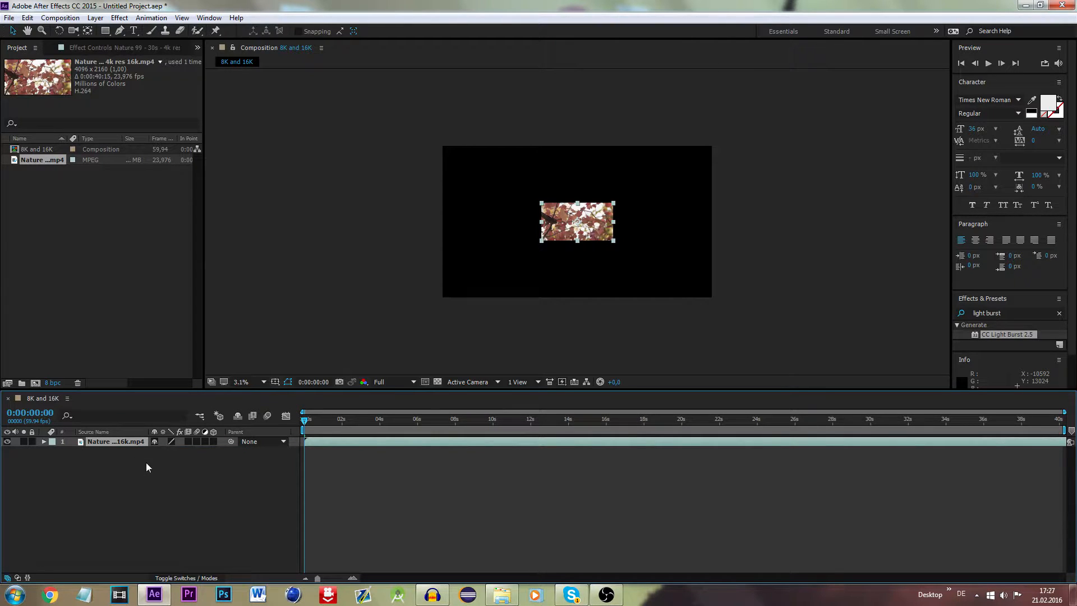
mouse_move(133, 472)
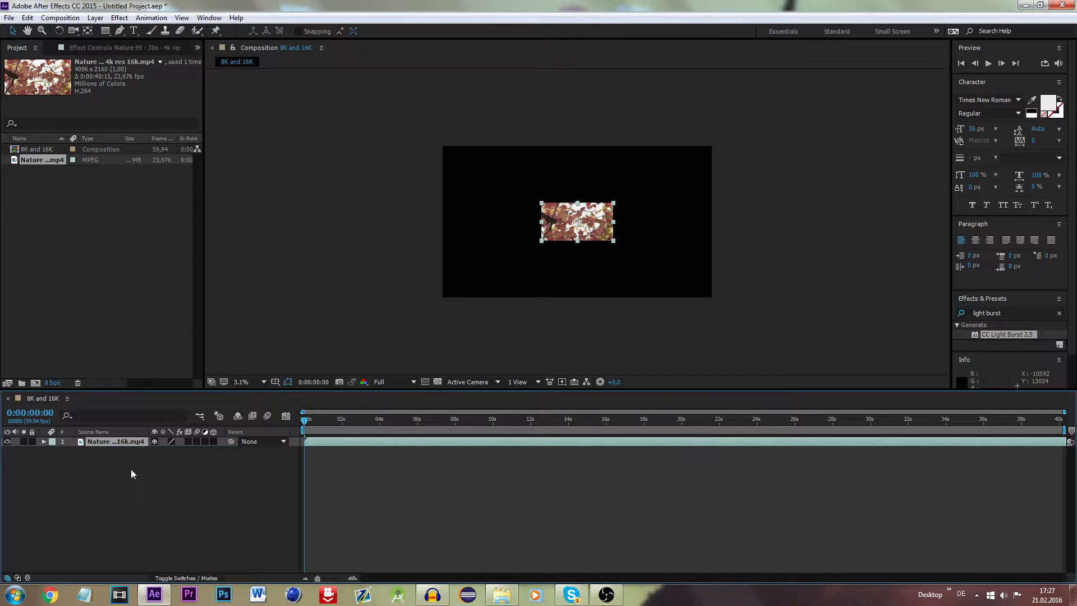
- Select the Nature clip layer and scale it to 400% to fill the frame
click(43, 441)
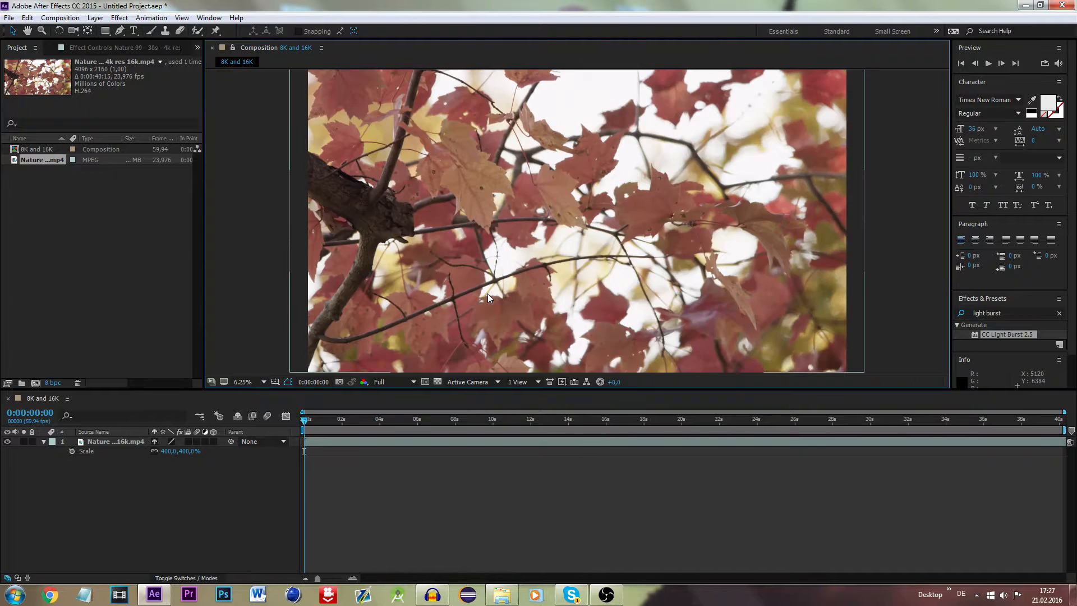
click(251, 381)
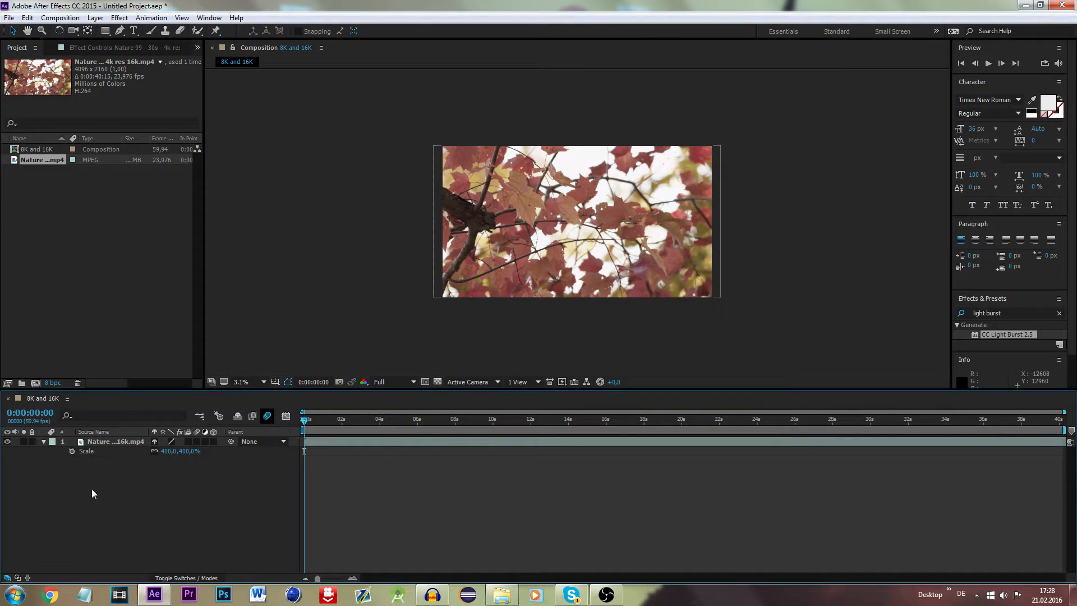
mouse_move(817, 203)
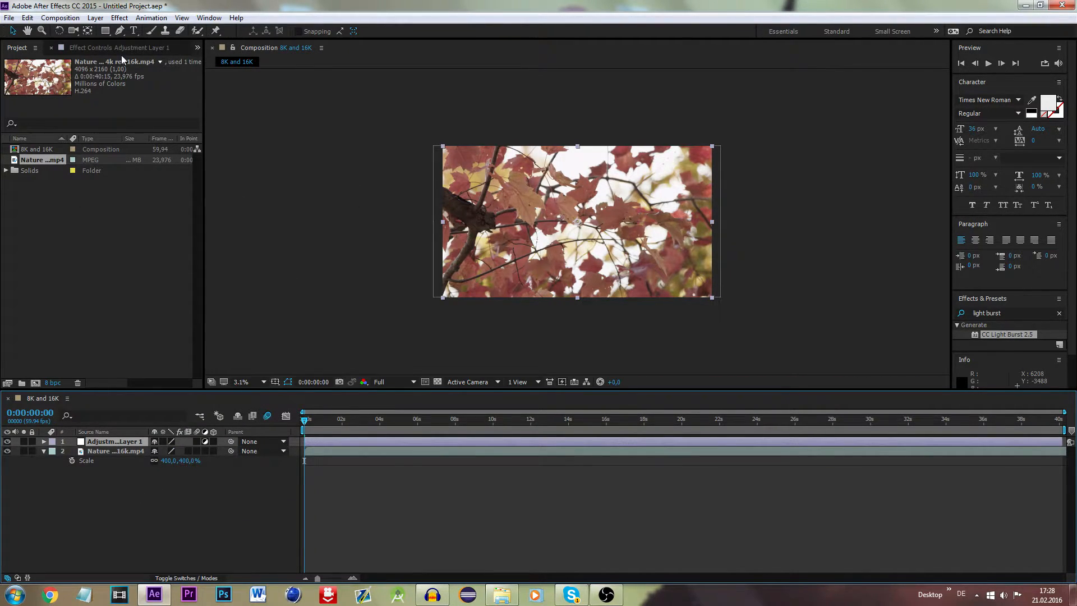
- Show the adjustment layer's effect controls and collapse the Nature layer's properties
click(85, 47)
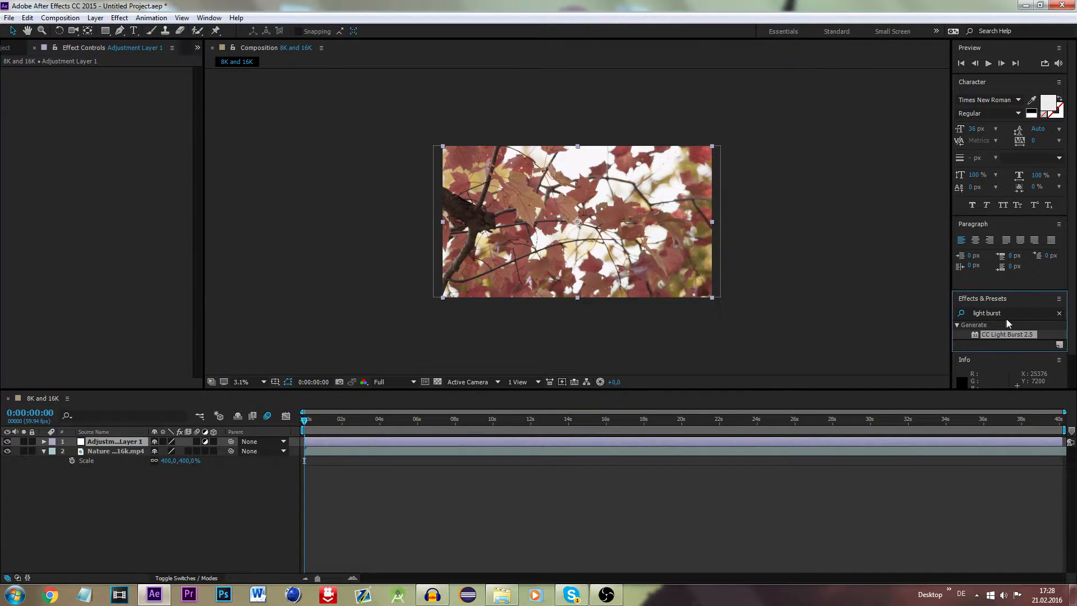
mouse_move(240, 368)
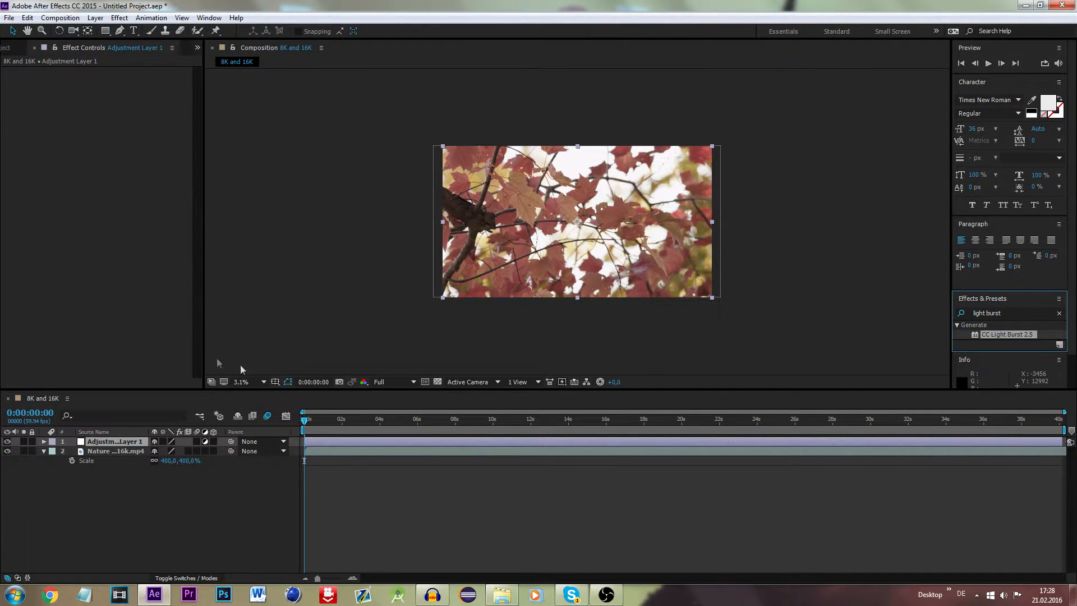
mouse_move(93, 536)
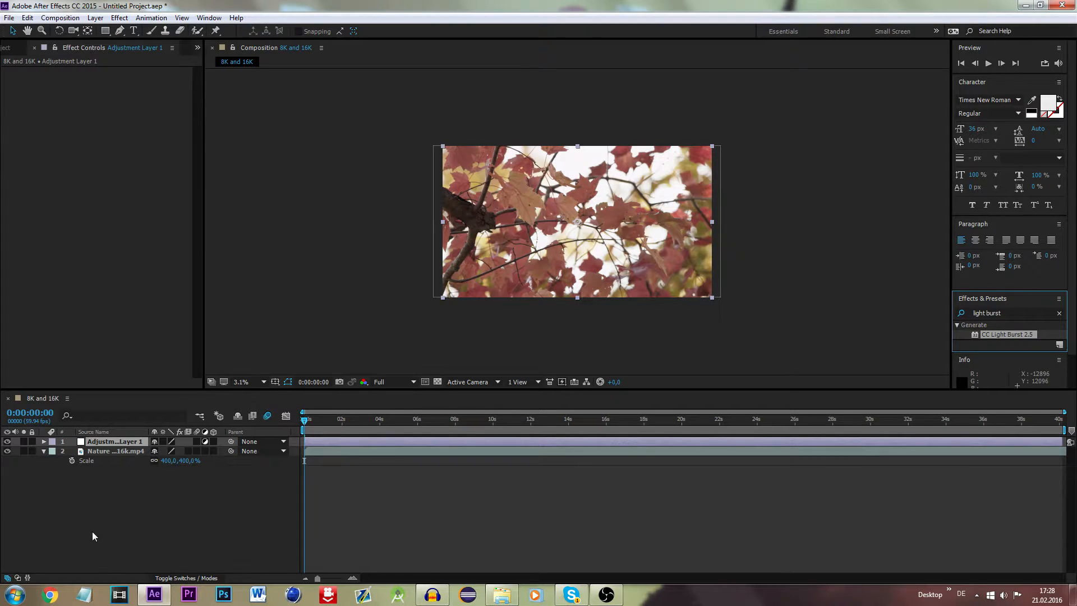
click(43, 451)
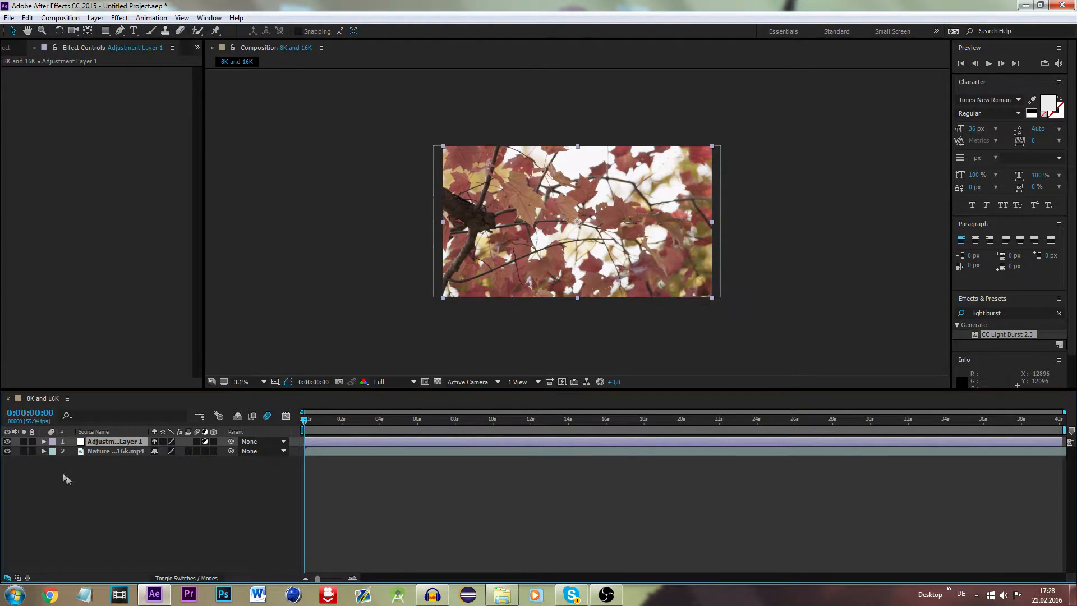
mouse_move(136, 494)
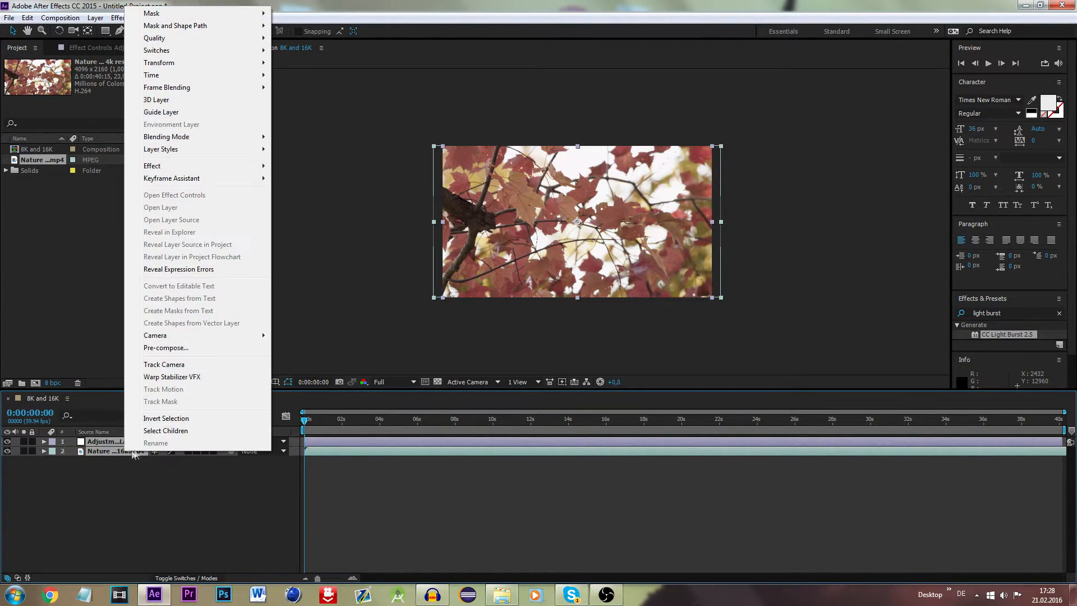
mouse_move(166, 348)
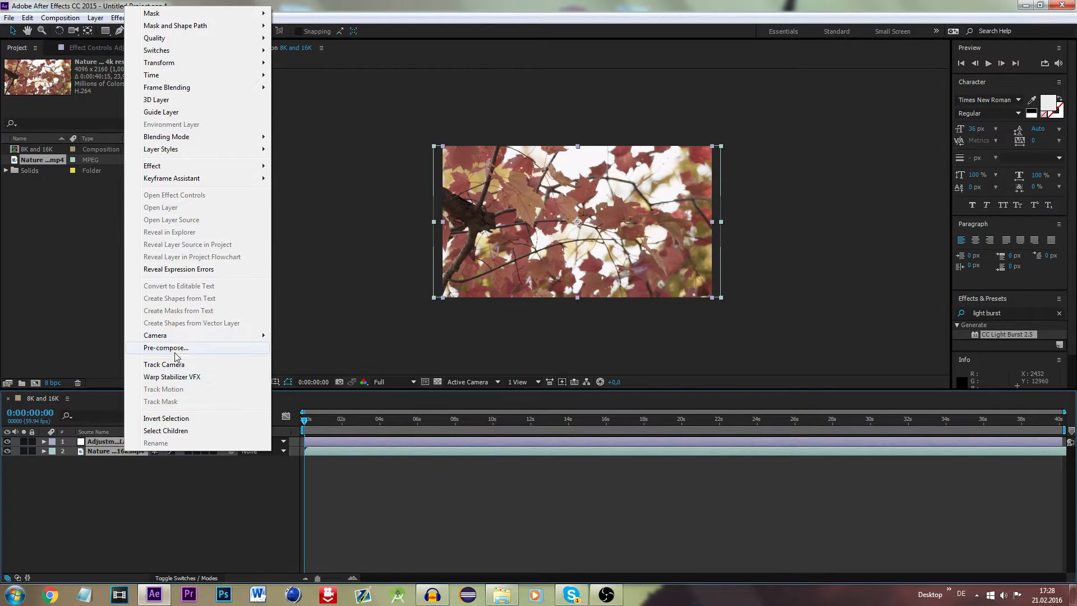
mouse_move(155, 336)
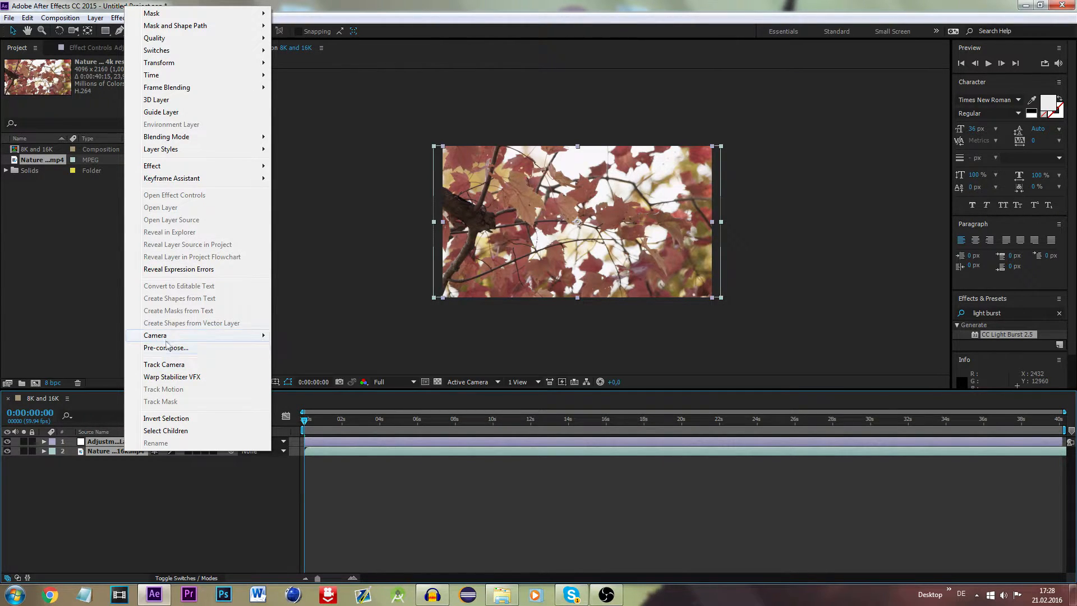
- Choose Pre-compose for the two selected layers
click(165, 347)
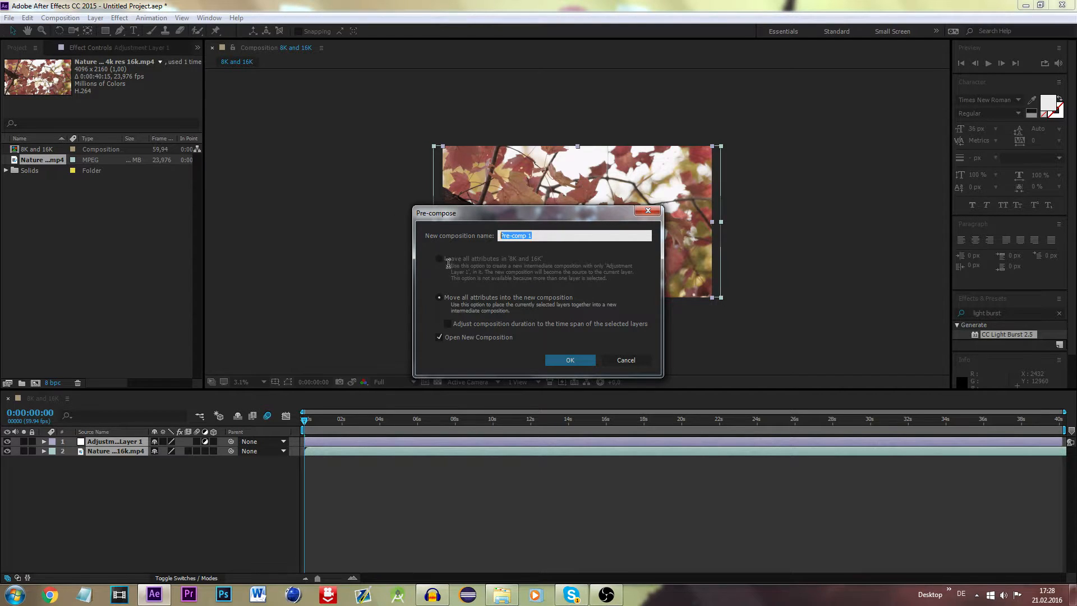
- Pre-compose both layers into 'FINAL' without opening the new composition
text(FINAL)
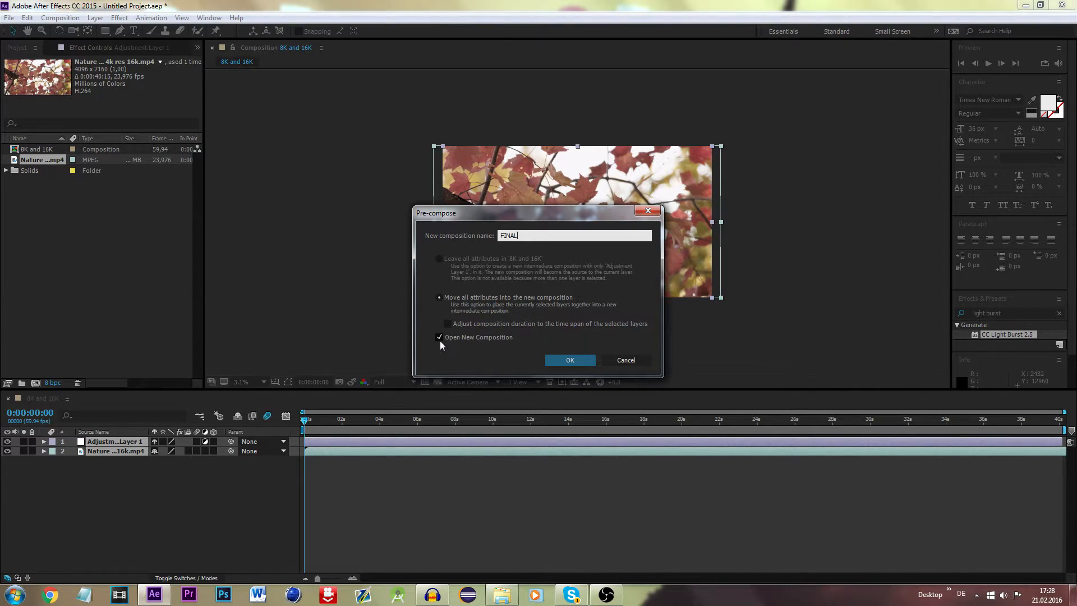
click(438, 337)
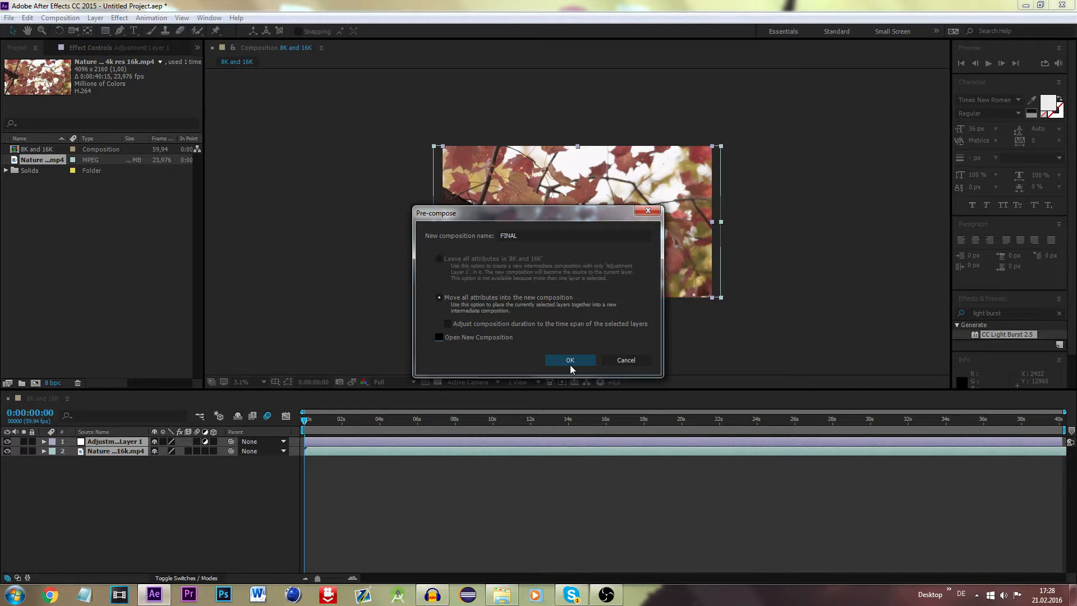
click(570, 361)
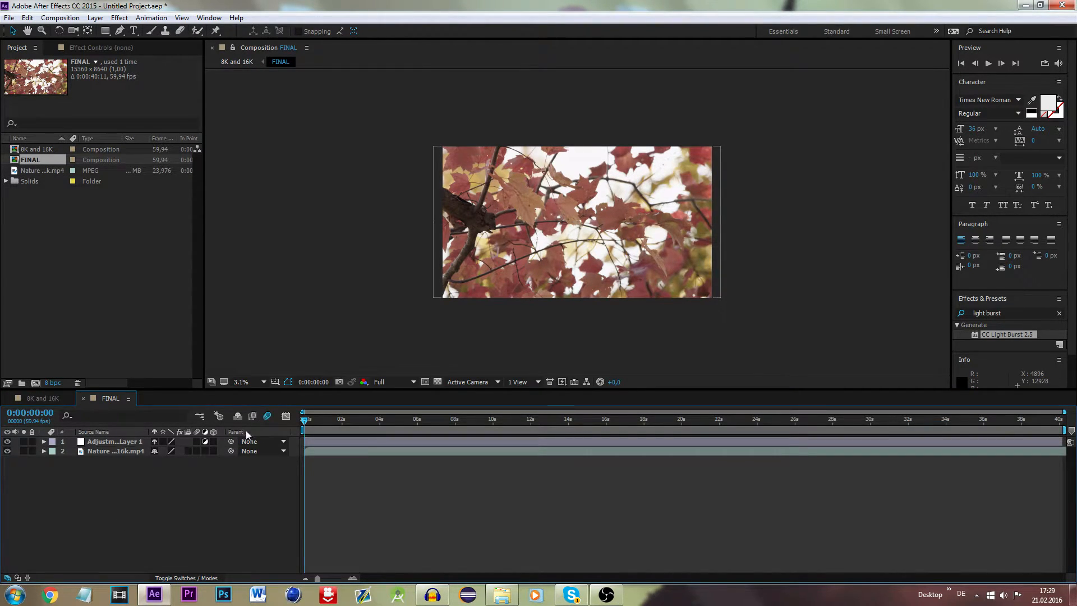
- Return to the 8K and 16K comp and show FINAL's effect controls, selecting the effects search text
click(40, 397)
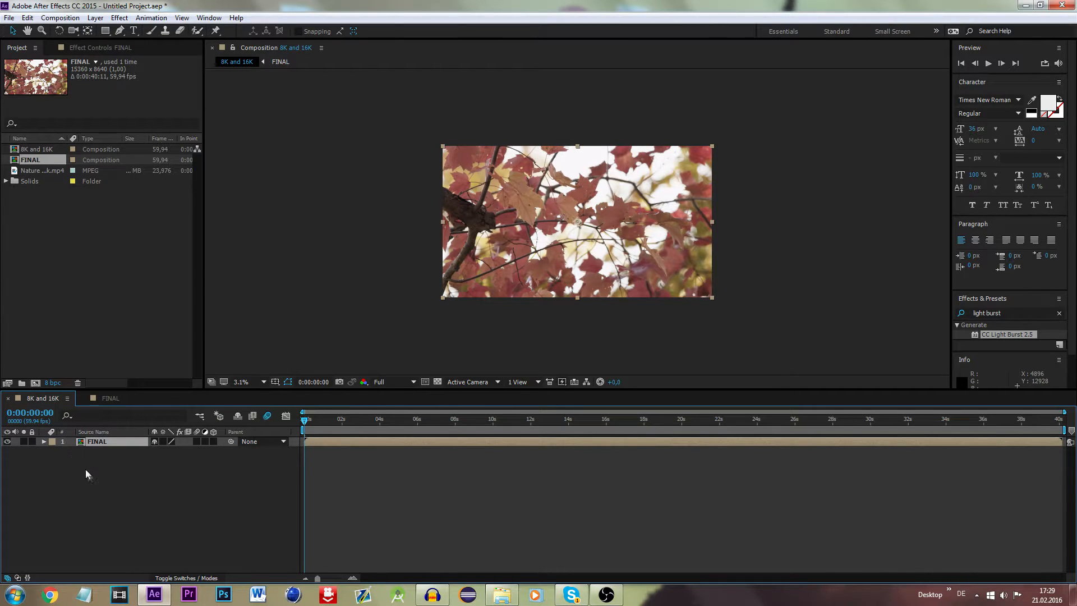
click(100, 47)
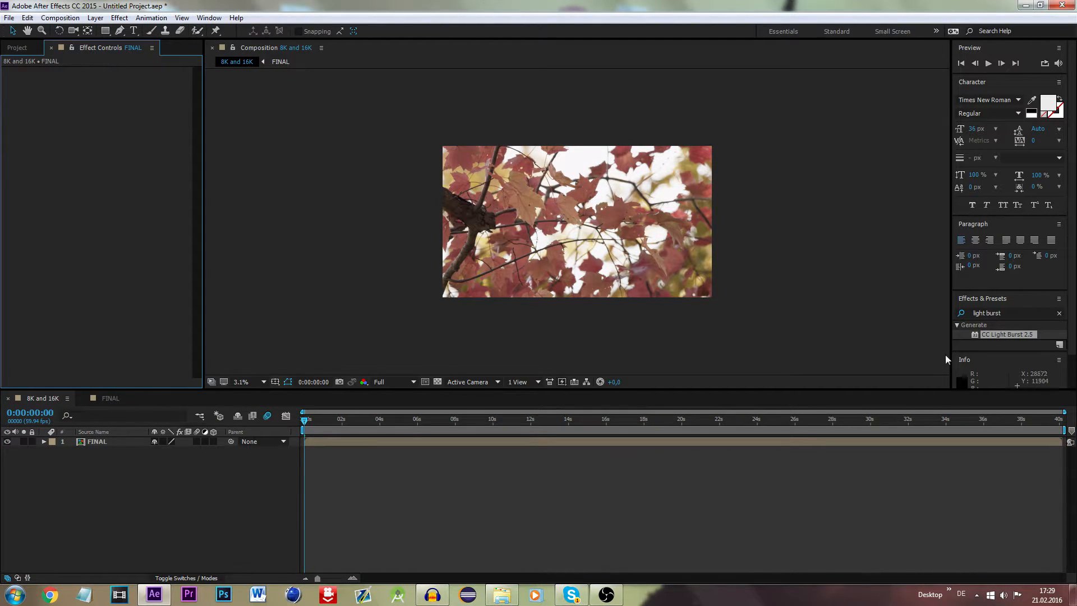
triple_click(1003, 313)
text(sharpen)
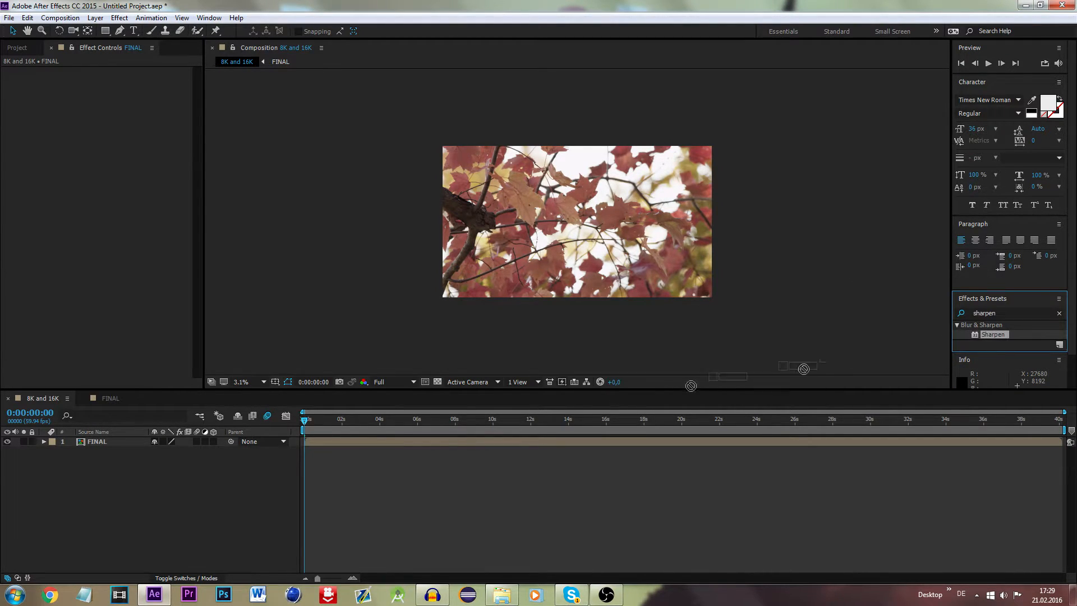
- Apply Sharpen to the FINAL layer with Sharpen Amount 12, then deselect it
double_click(993, 335)
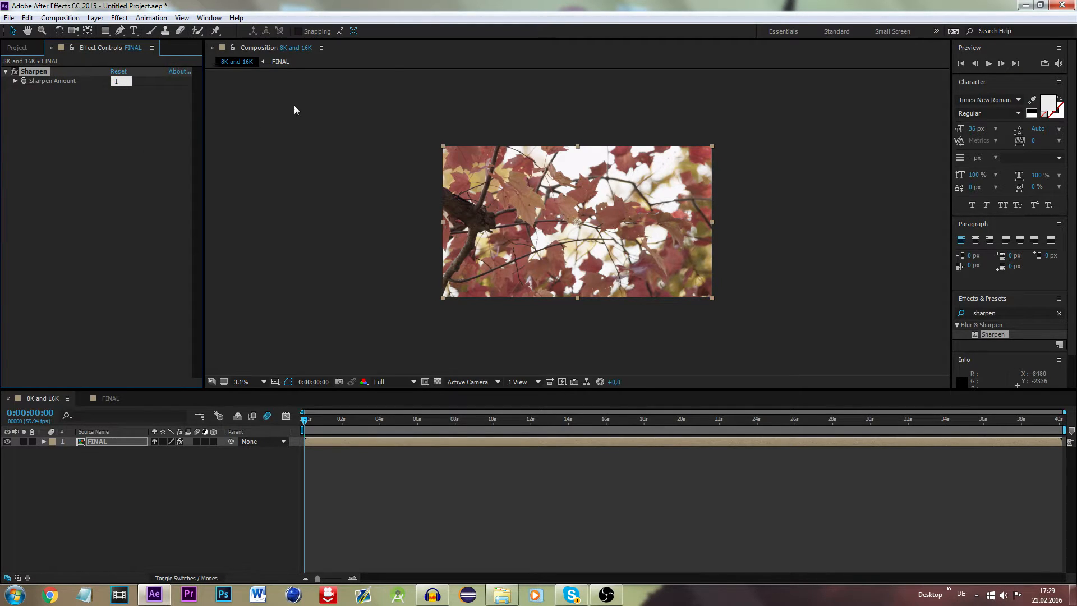
text(12)
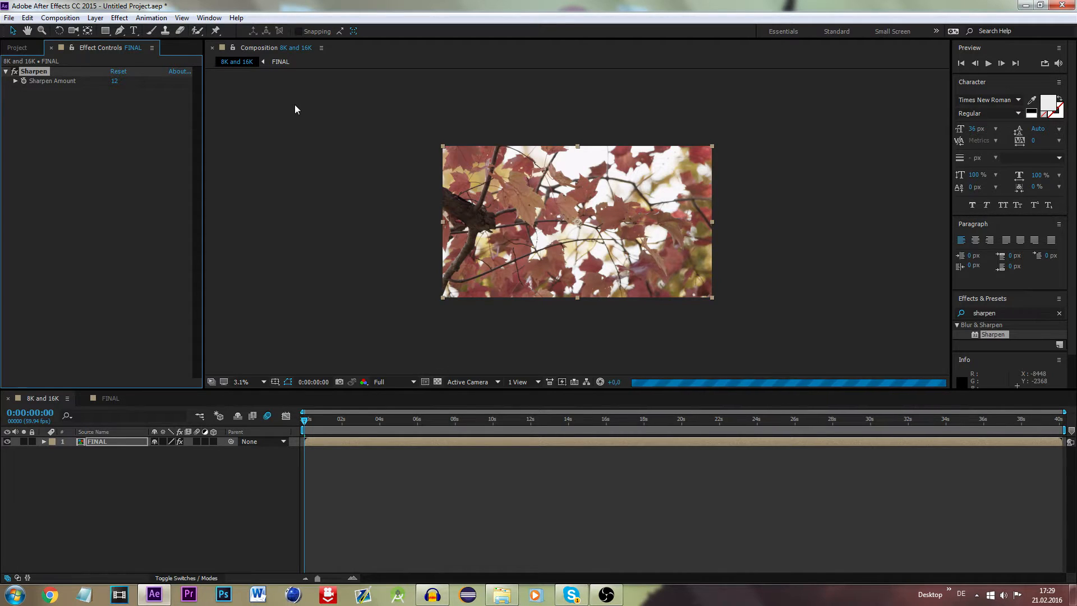
mouse_move(344, 225)
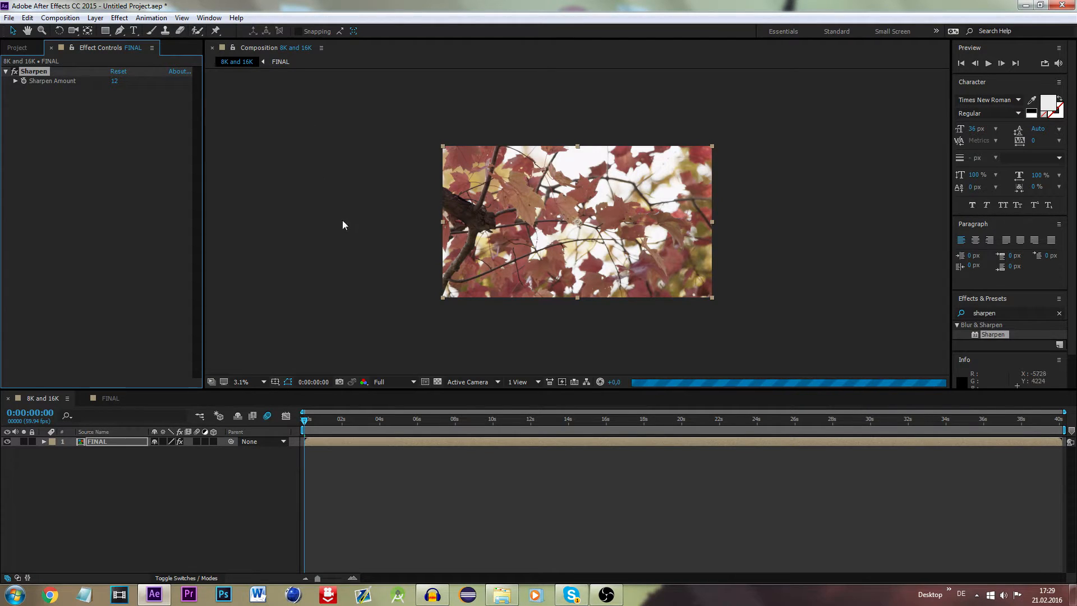
mouse_move(363, 220)
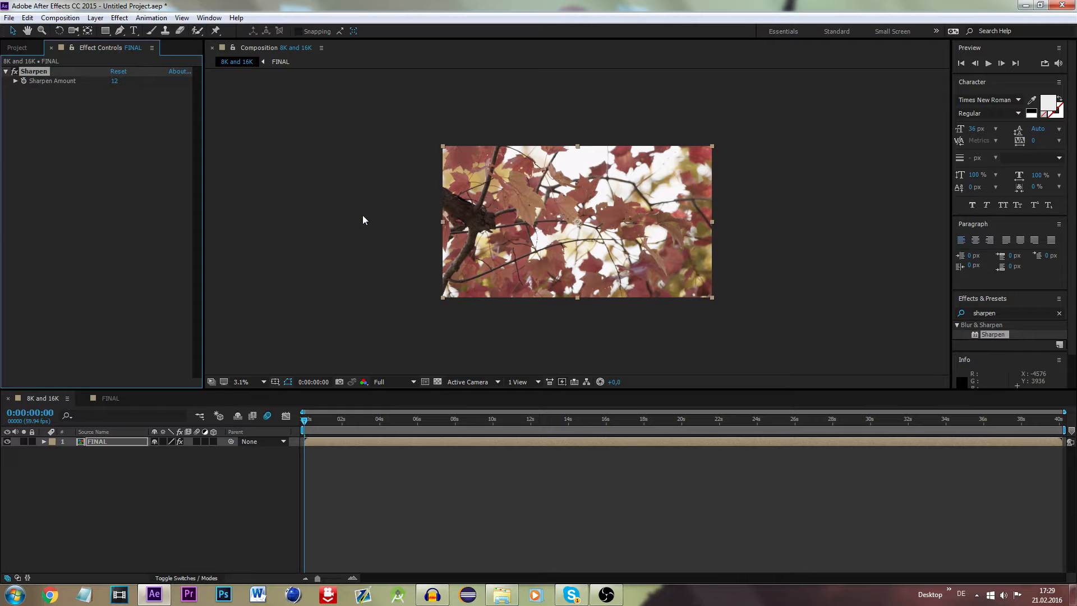
mouse_move(357, 38)
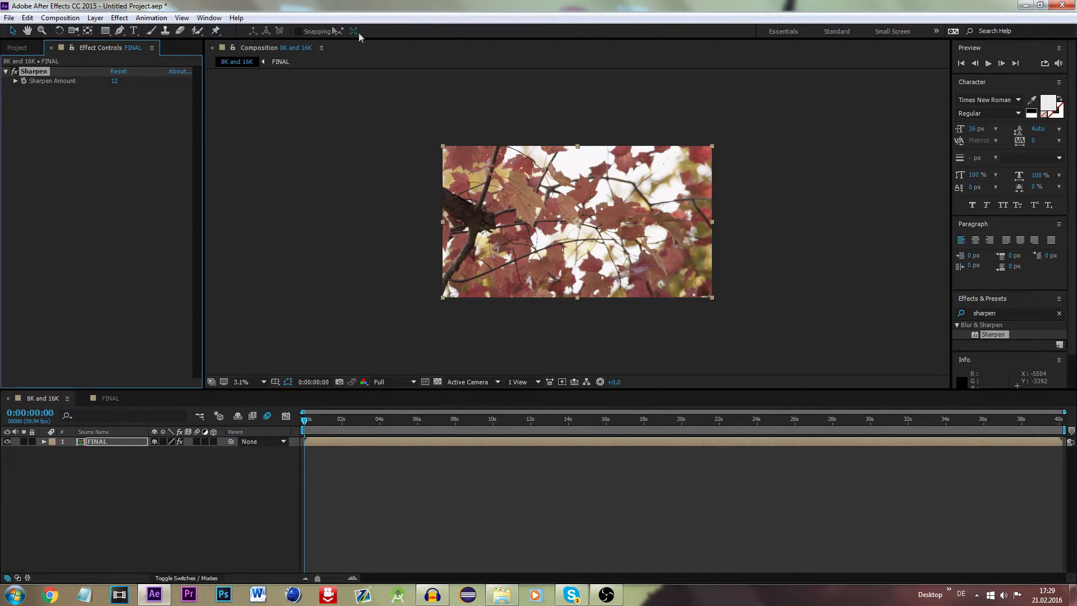
click(60, 17)
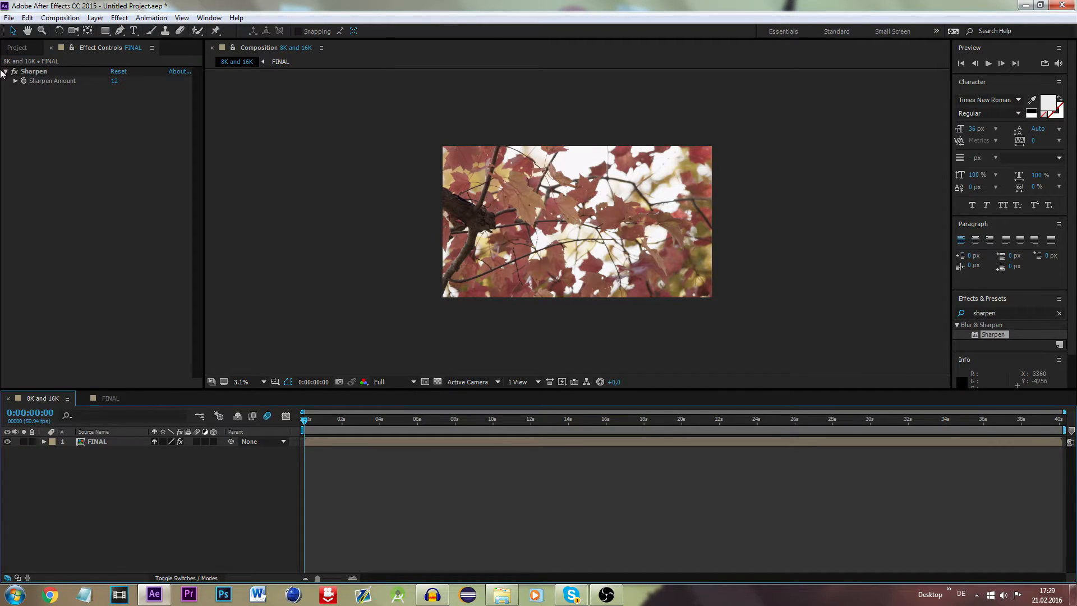
- Open the Composition menu to add 8K and 16K to the Render Queue
click(60, 17)
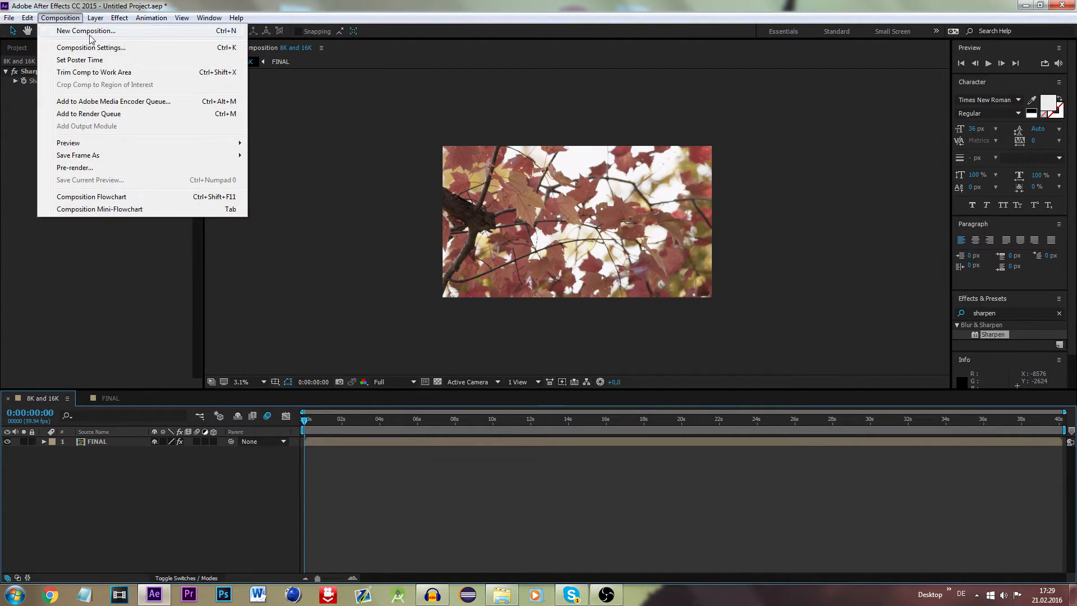
mouse_move(88, 113)
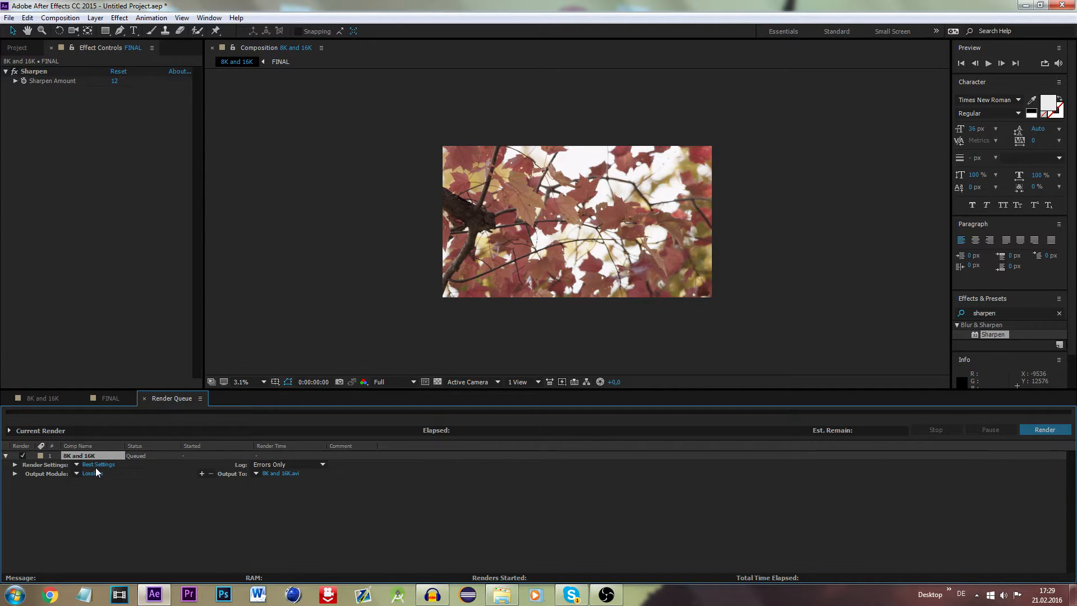
mouse_move(101, 473)
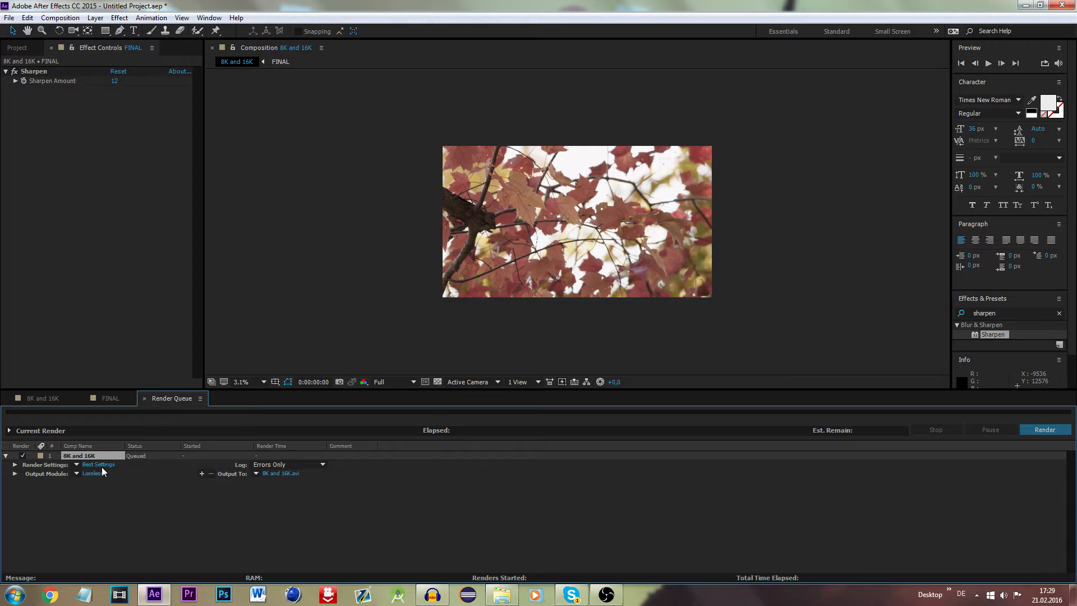
- Confirm Render Settings at Best quality and Full resolution for the queued item
click(99, 465)
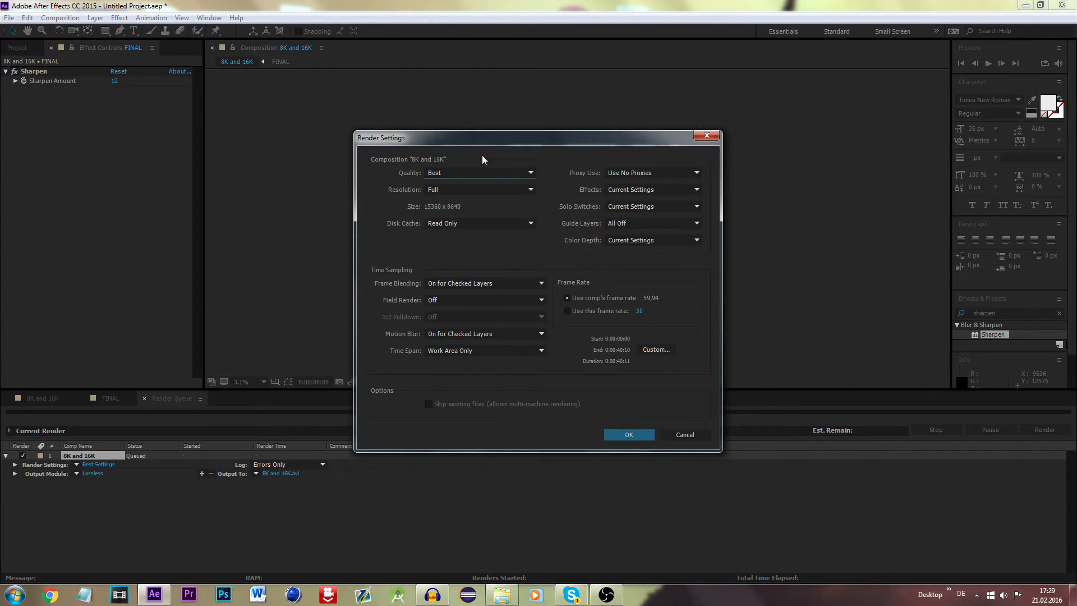
mouse_move(445, 271)
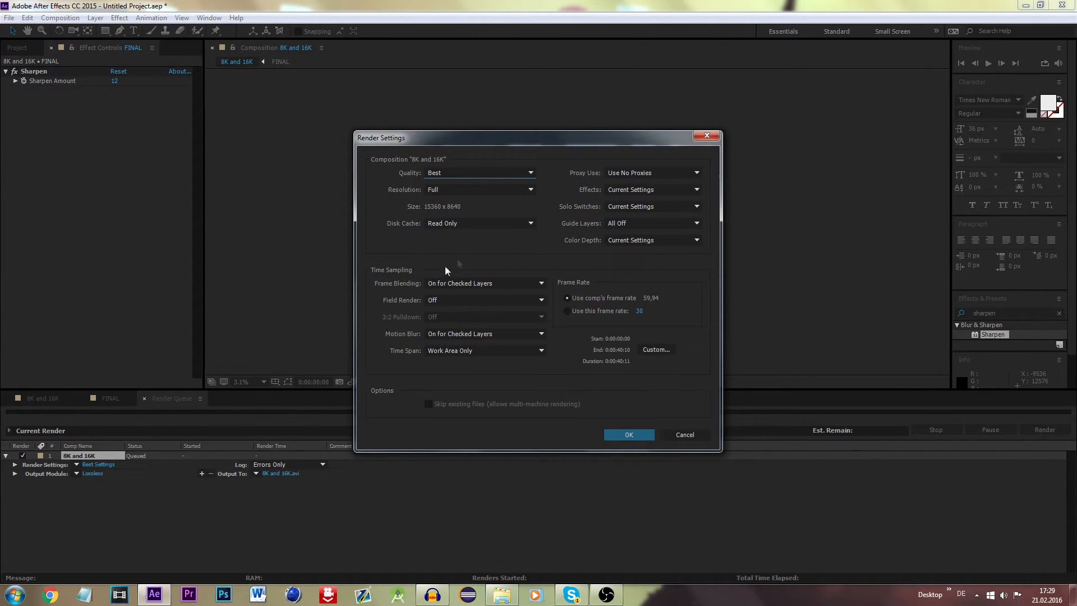
mouse_move(428, 190)
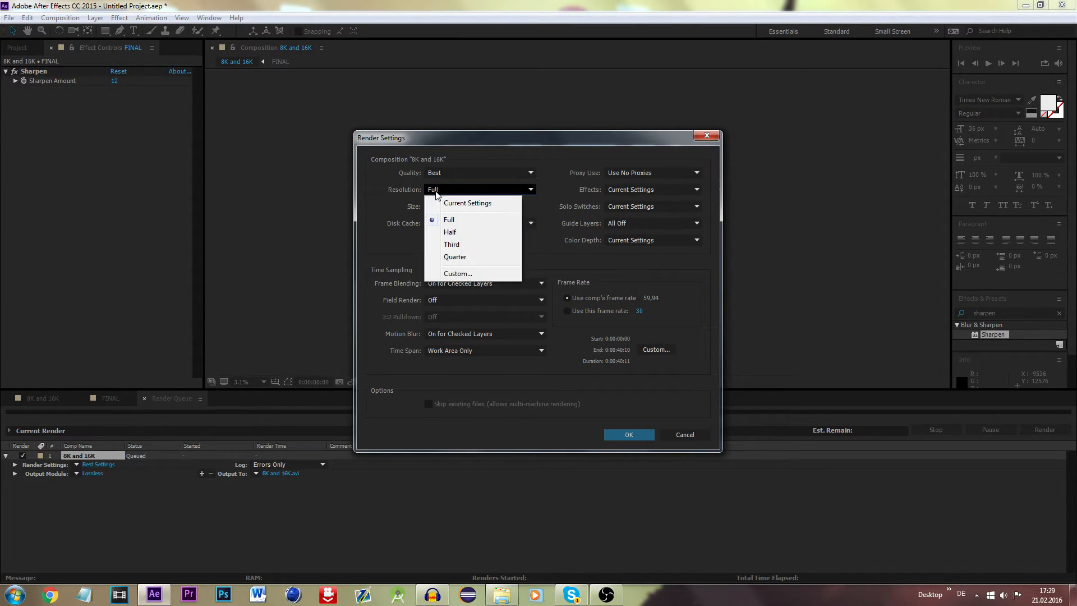
click(449, 219)
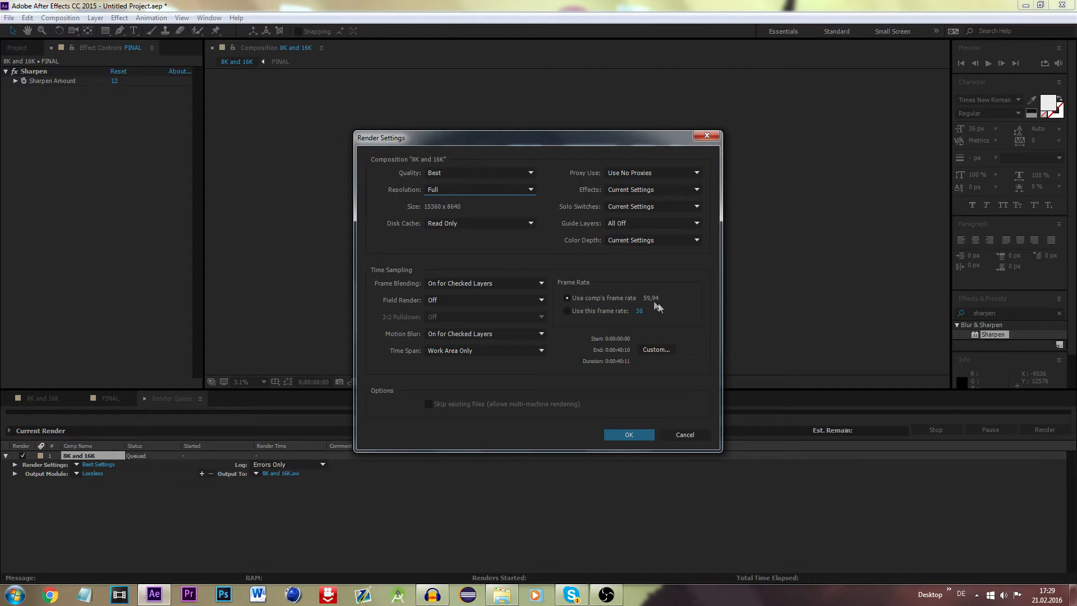
click(629, 434)
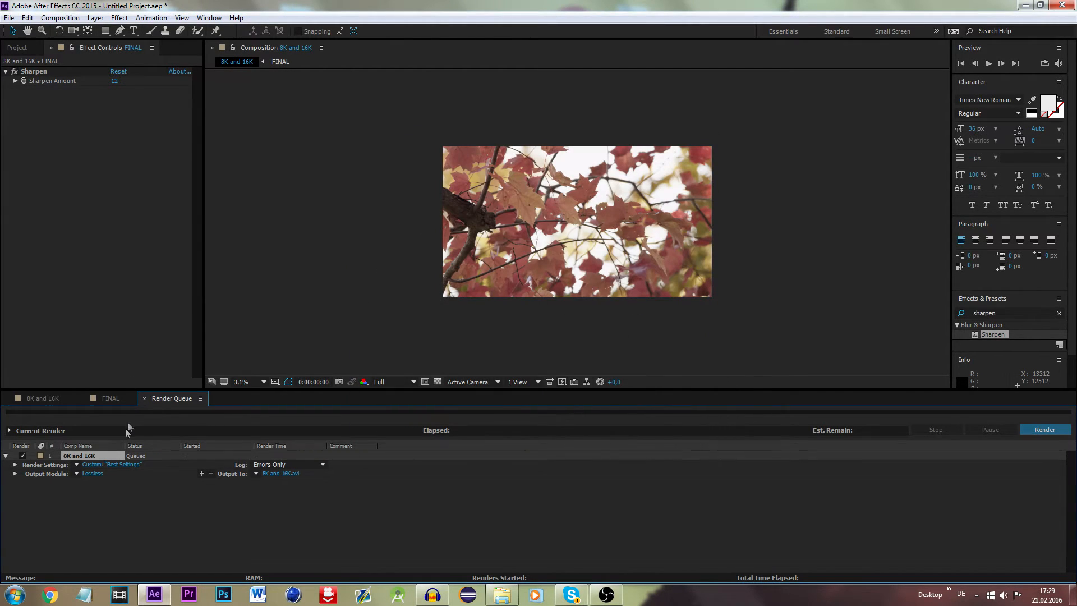
- In Output Module Settings, try QuickTime format and dismiss the resize warning
click(92, 474)
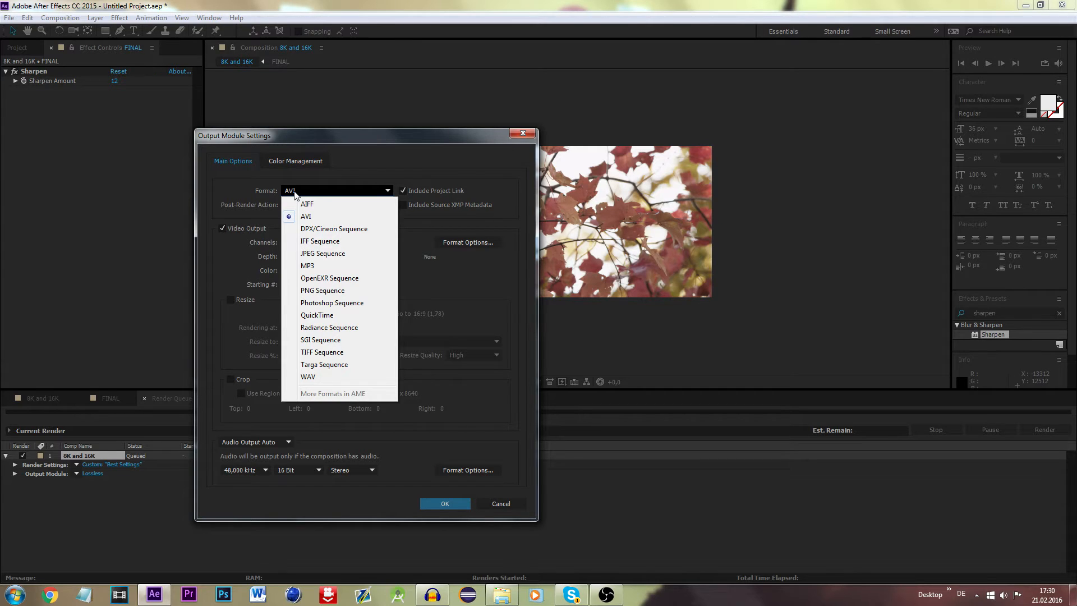
mouse_move(386, 327)
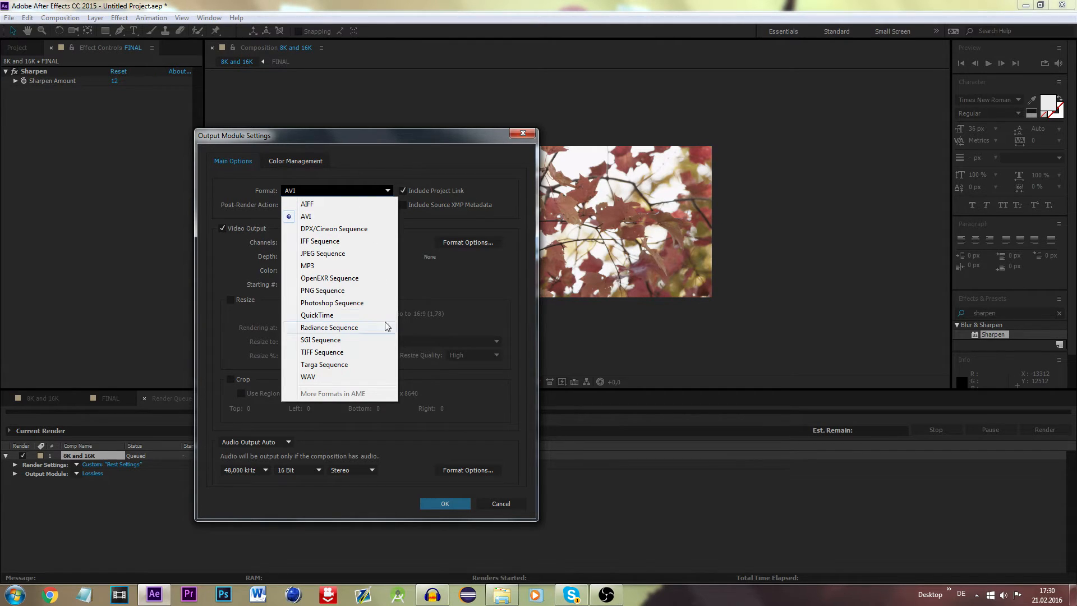
mouse_move(317, 314)
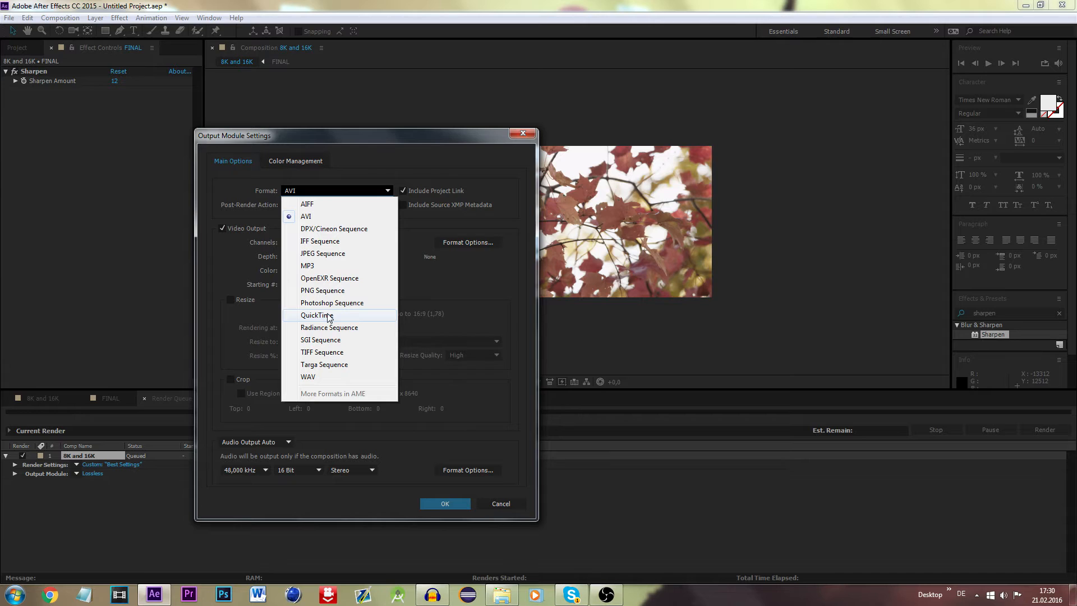
click(317, 315)
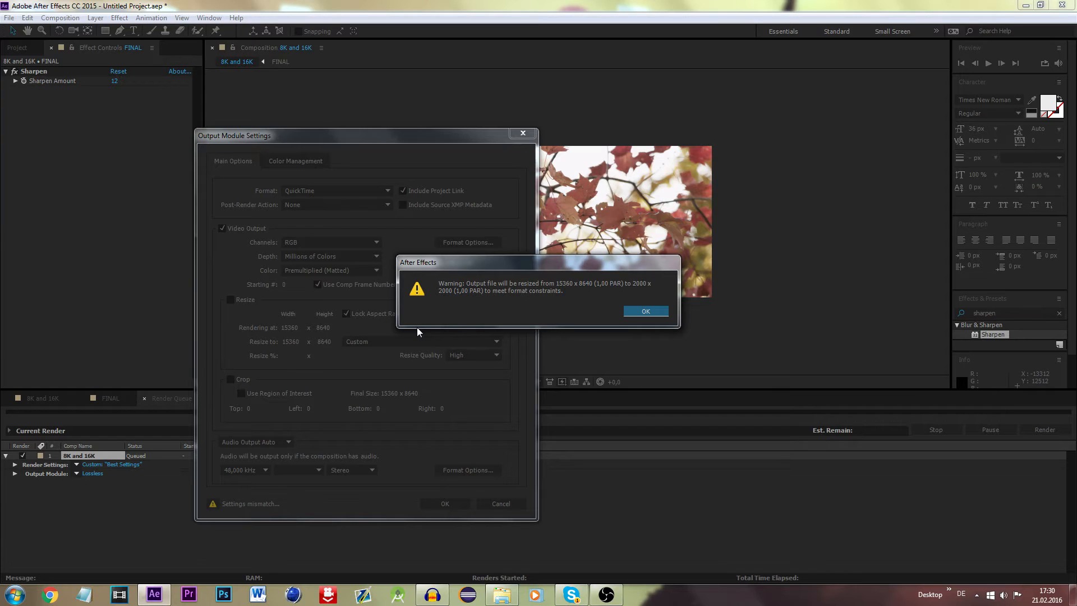
click(645, 310)
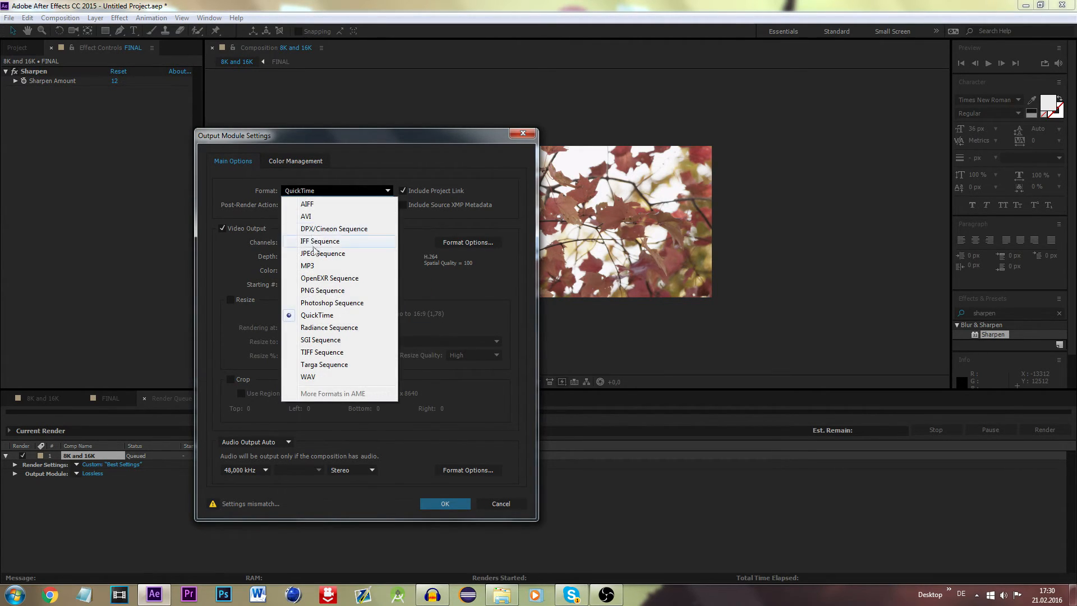
mouse_move(306, 217)
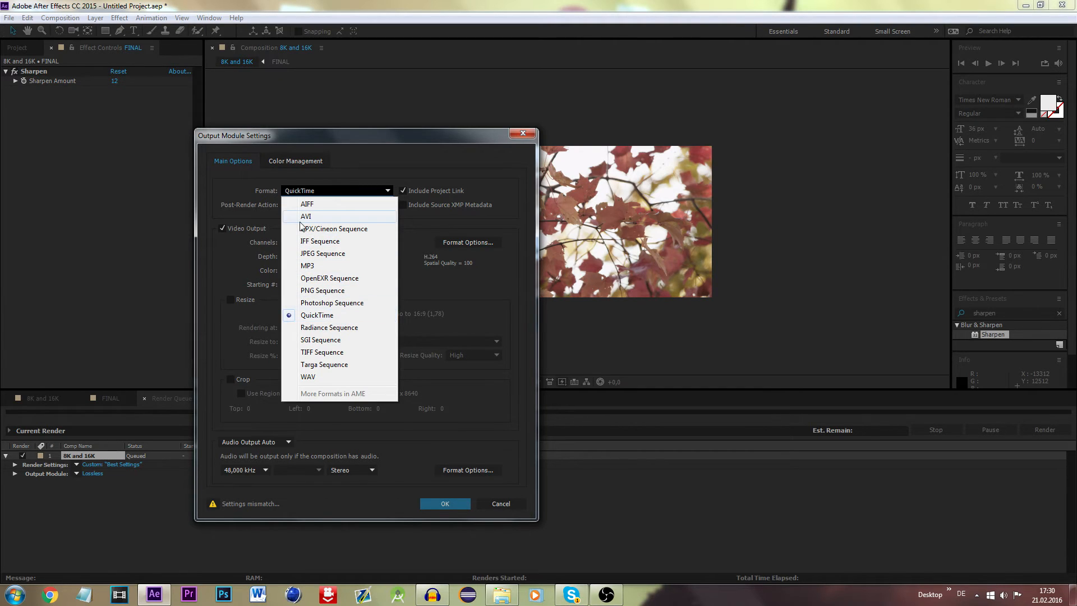
- Switch the format back to AVI and keep Millions of Colors depth
click(305, 215)
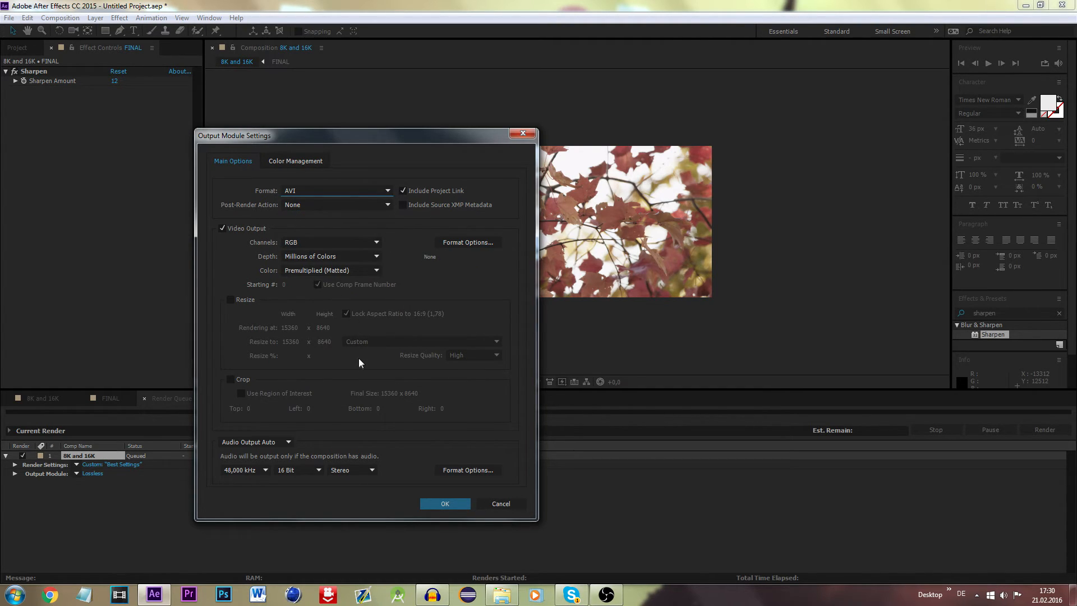
mouse_move(289, 242)
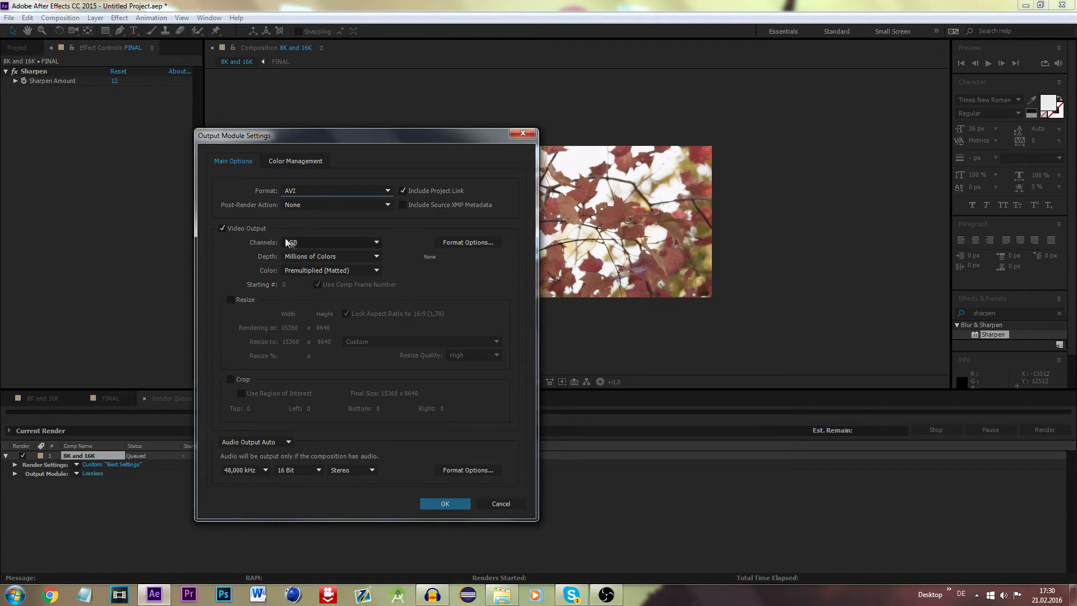
click(332, 256)
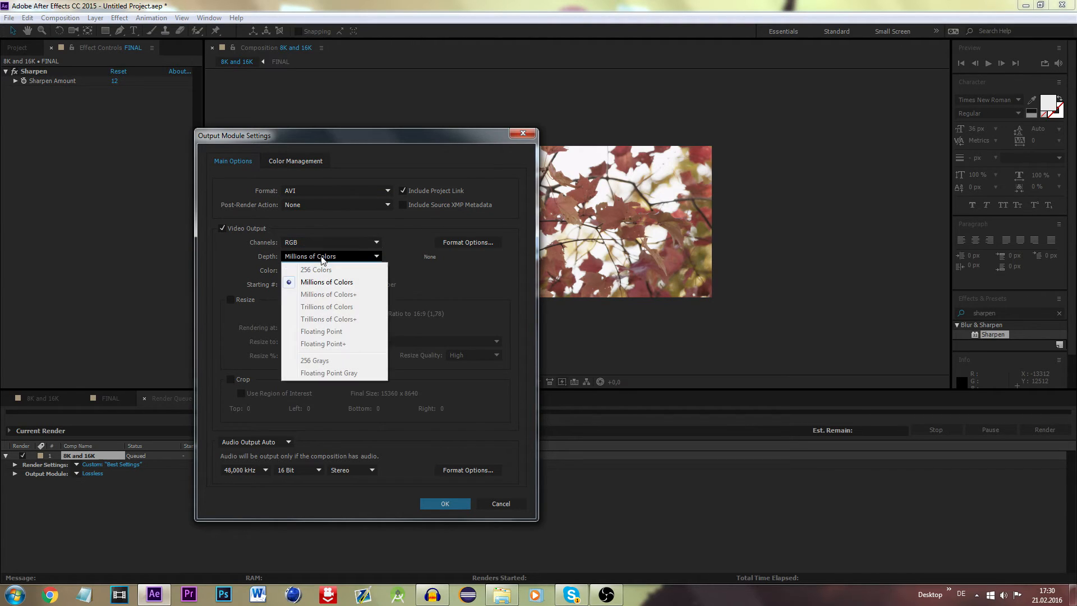
click(327, 282)
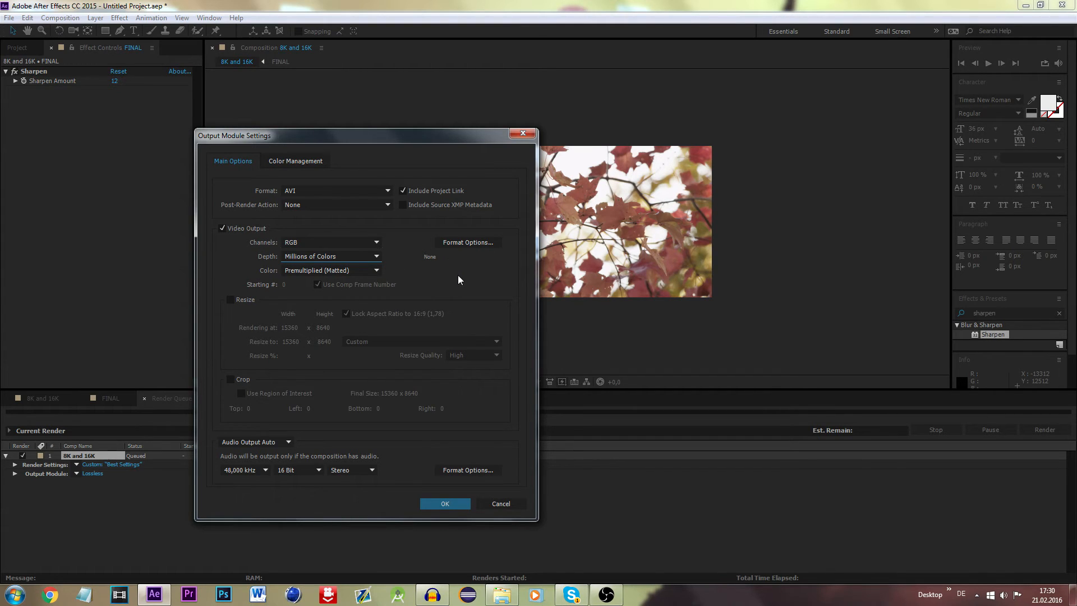
- Review AVI Format Options with Video Codec None and confirm them
click(467, 243)
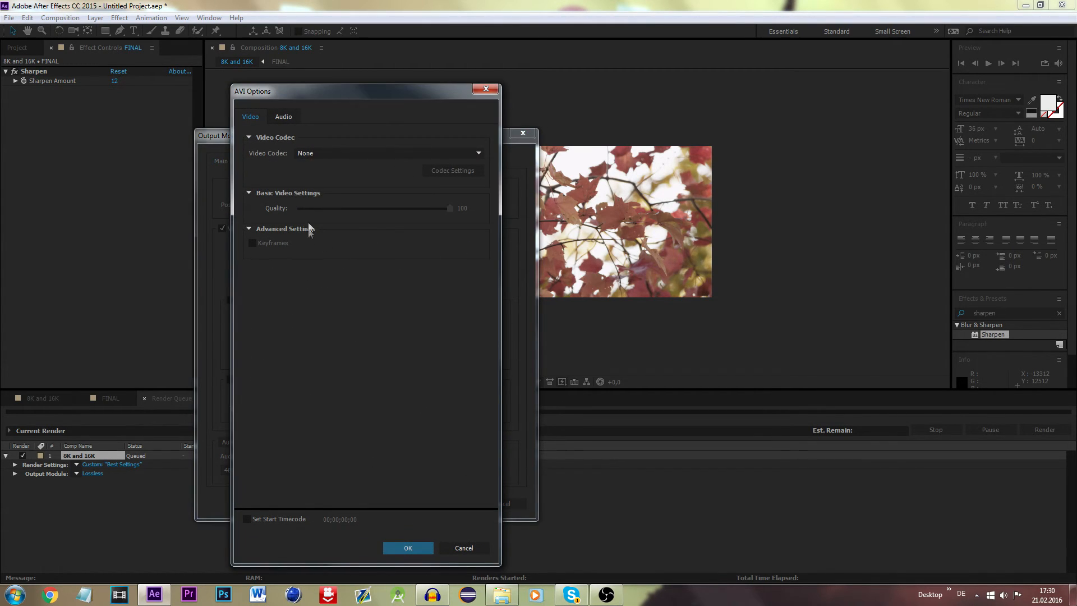
mouse_move(272, 259)
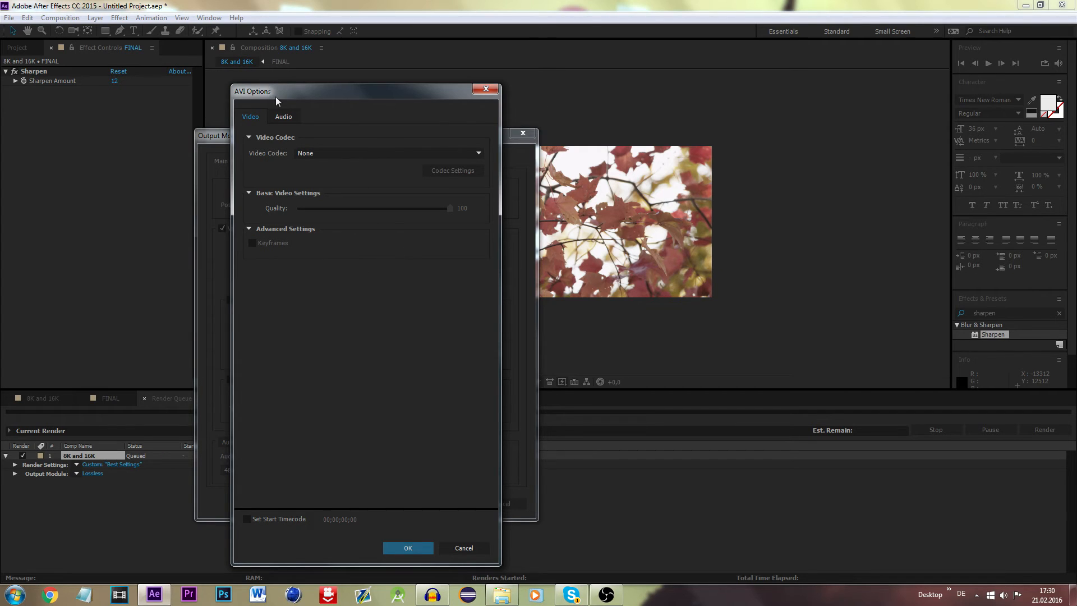
click(283, 116)
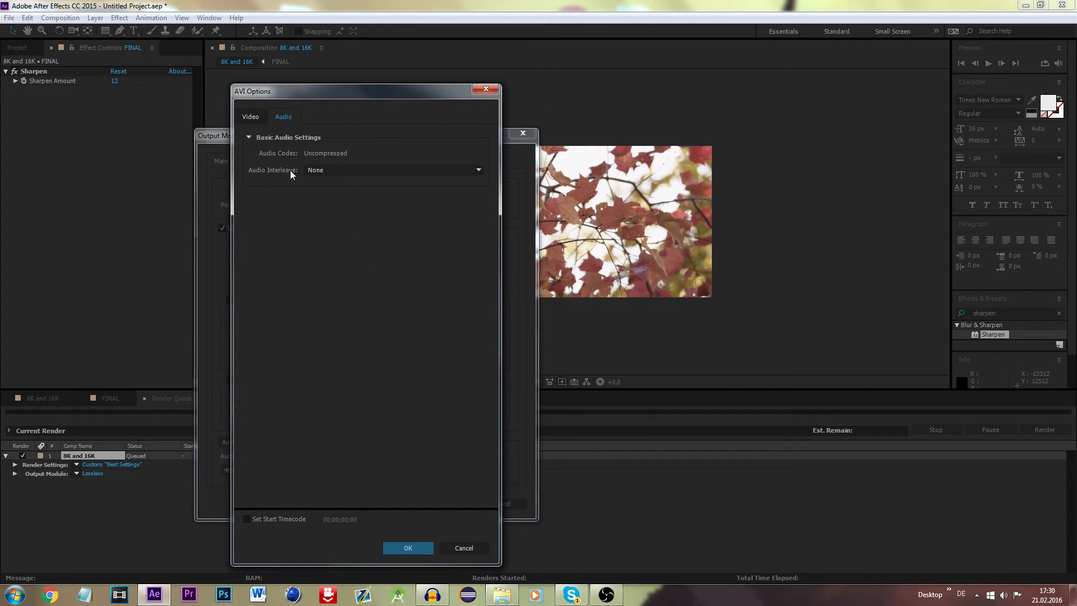
click(407, 547)
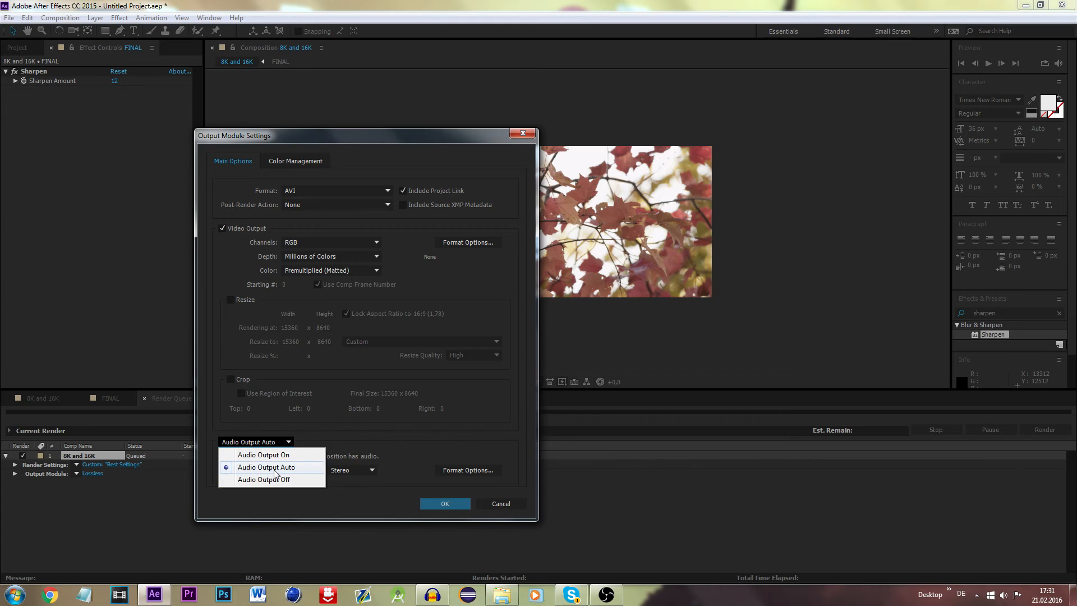
mouse_move(281, 471)
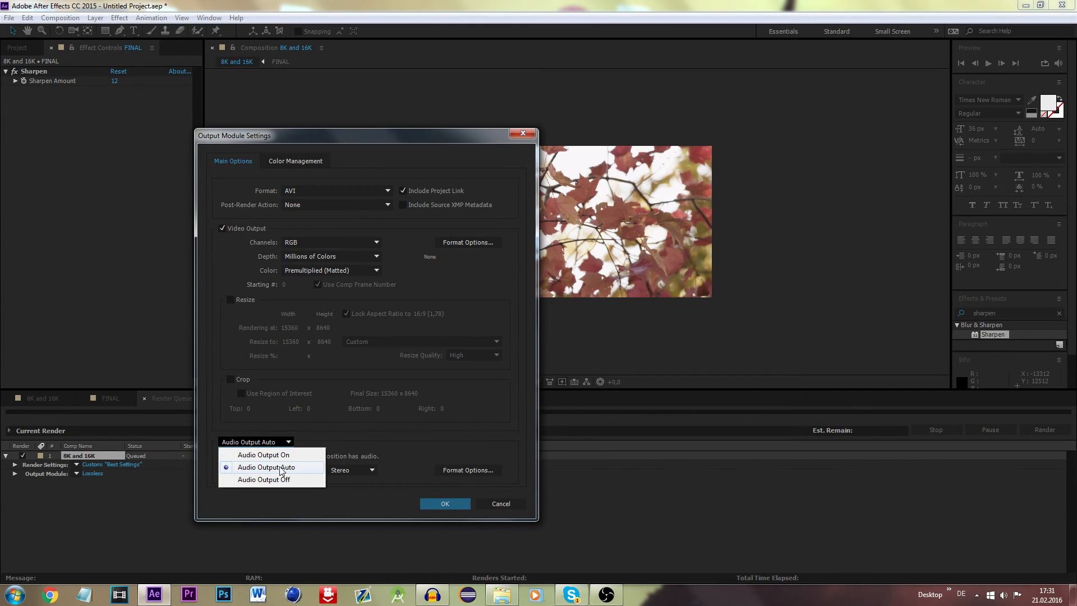
- Keep Audio Output Auto at 32 Bit and confirm the custom AVI output module
click(265, 466)
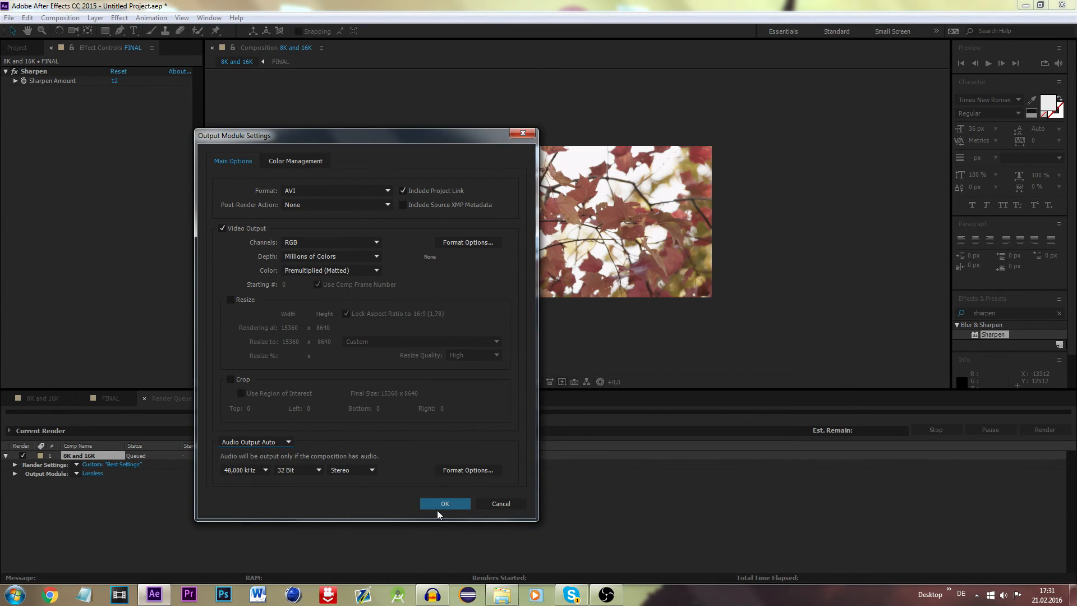
click(444, 504)
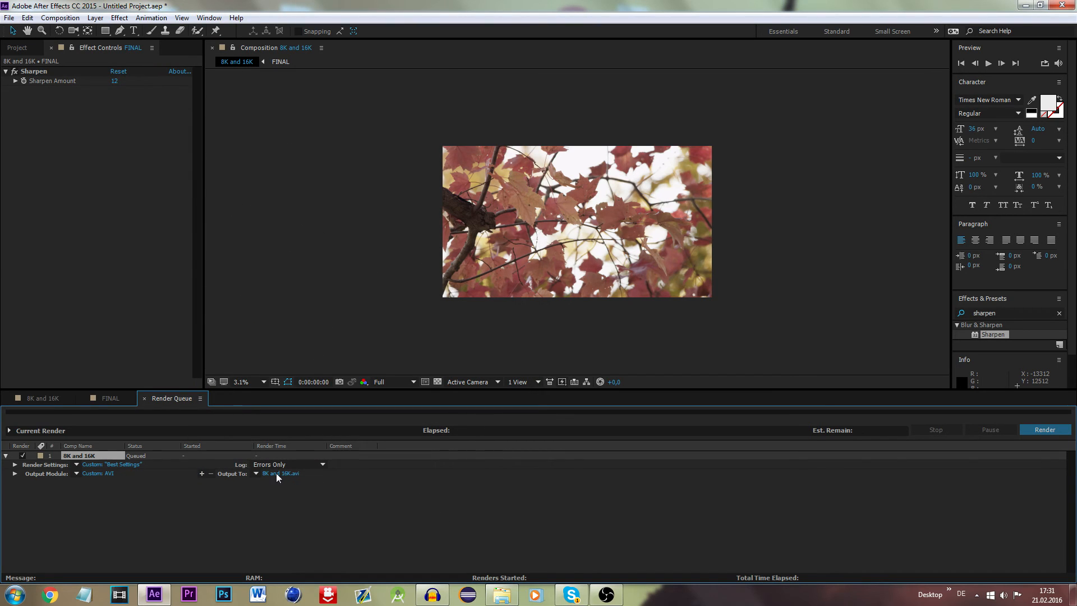
- Set Output To as 8K_and_16K.avi in the Desktop\Test folder
click(279, 474)
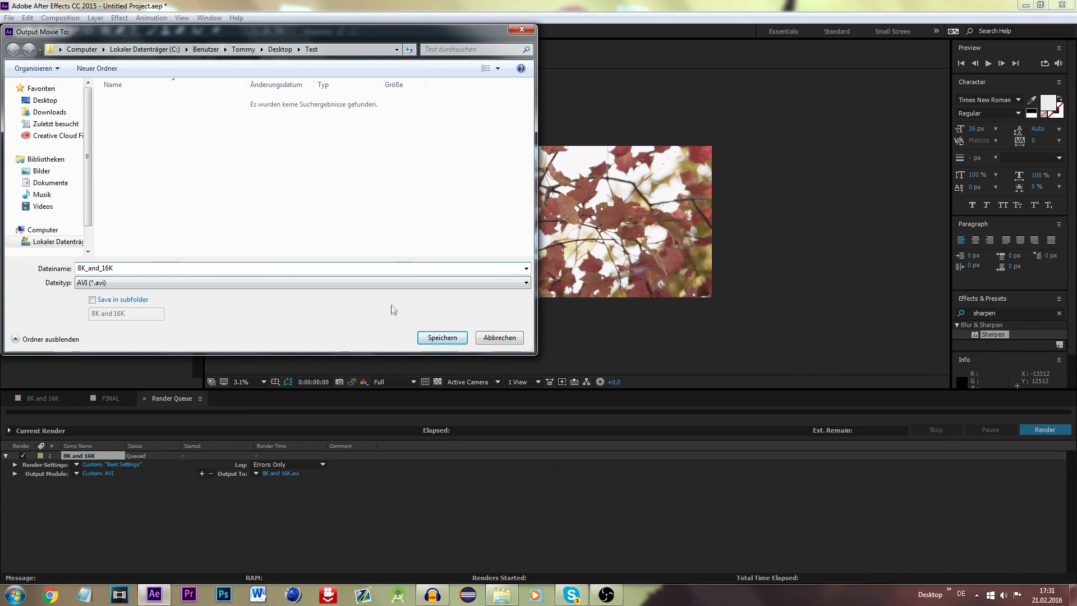
click(442, 337)
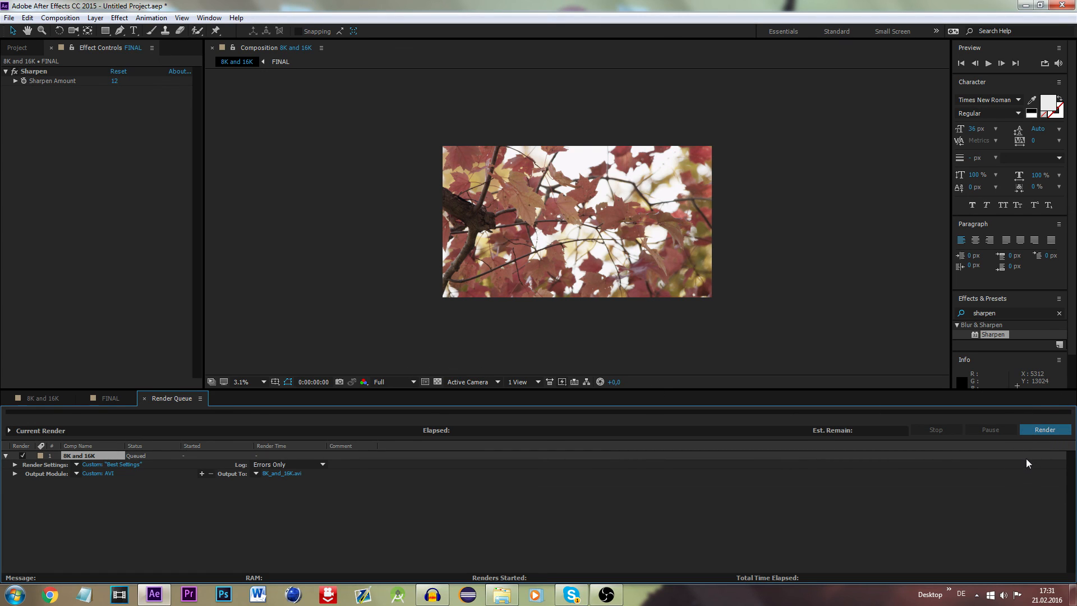
mouse_move(332, 258)
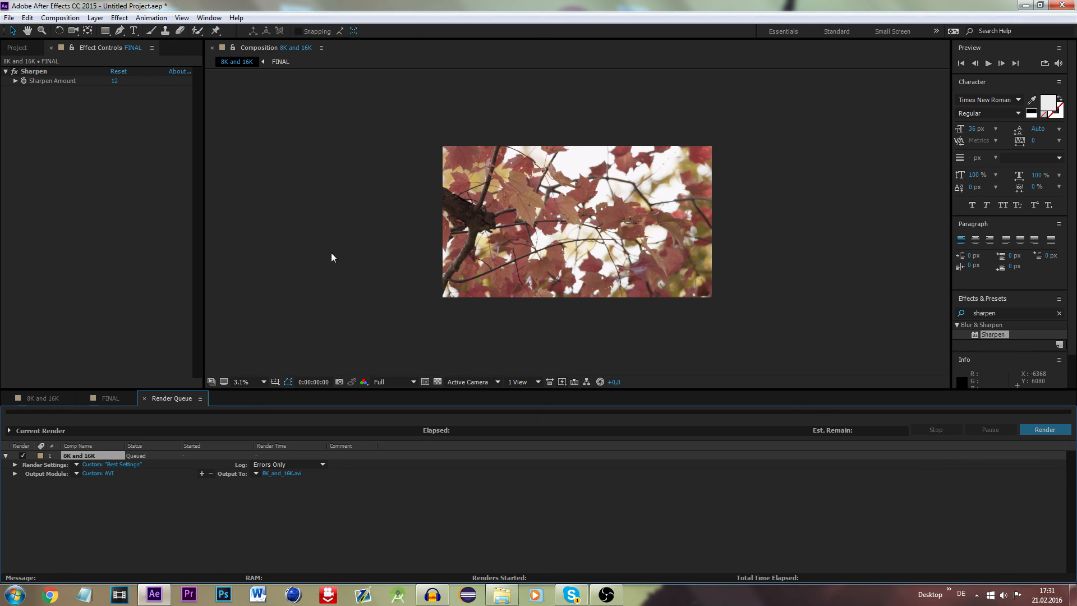